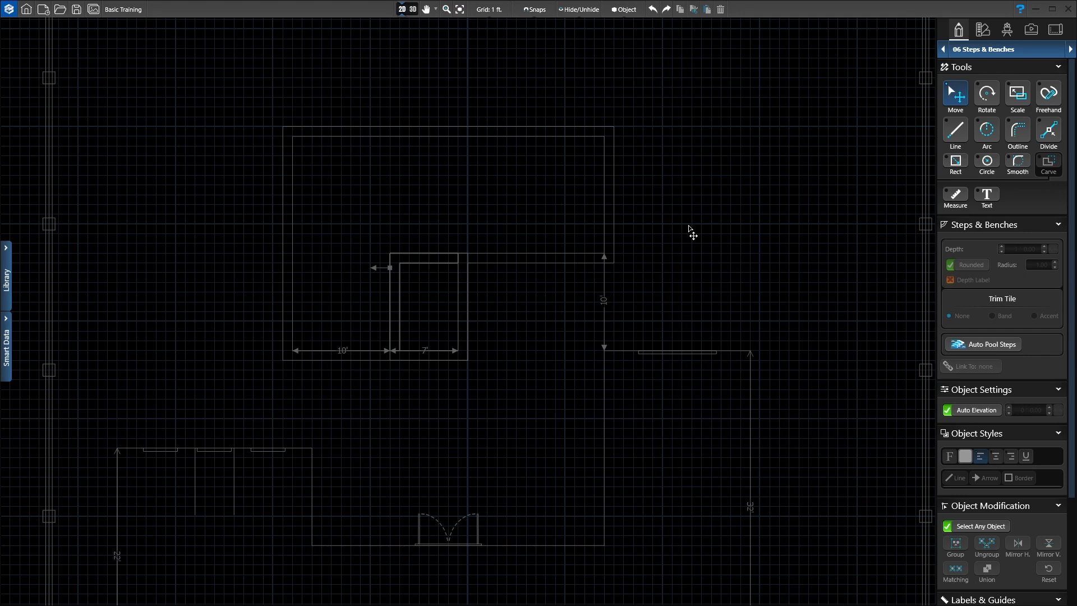
- Review the snapping options before drawing the ledge
left_click(489, 9)
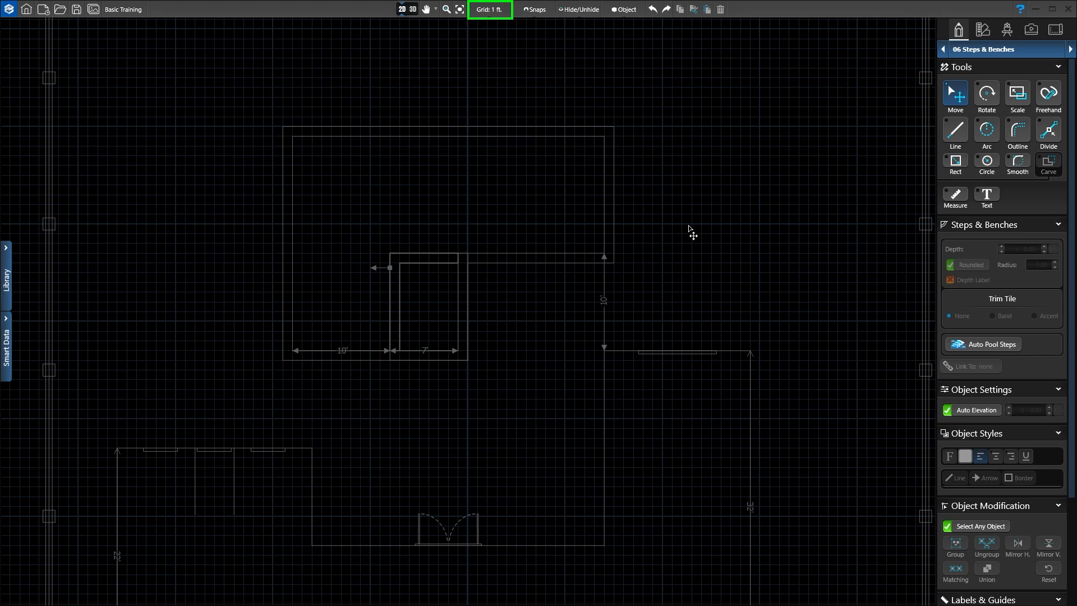
left_click(489, 9)
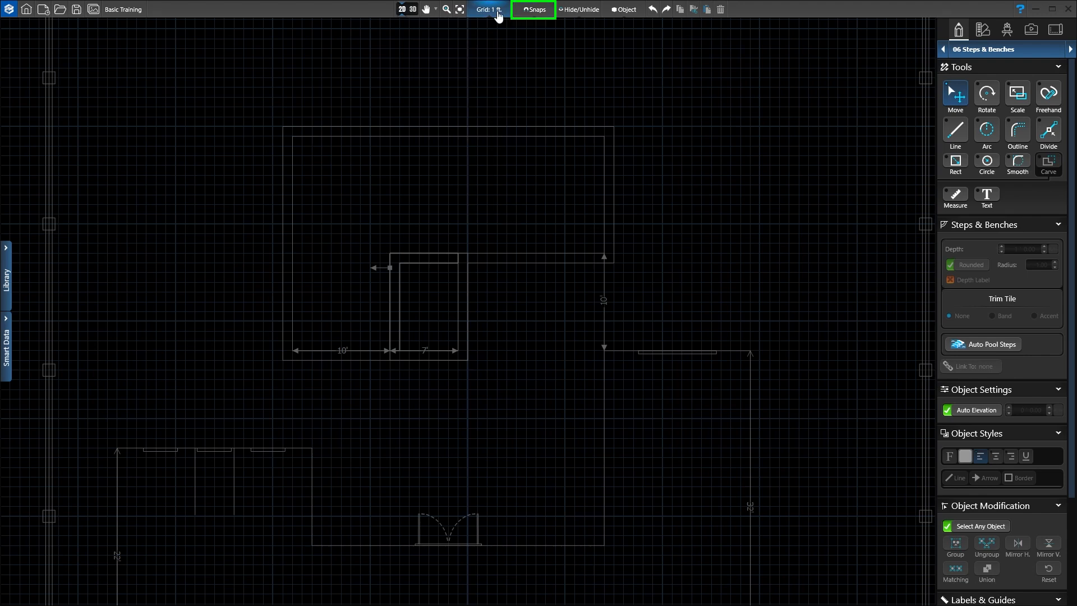
left_click(533, 9)
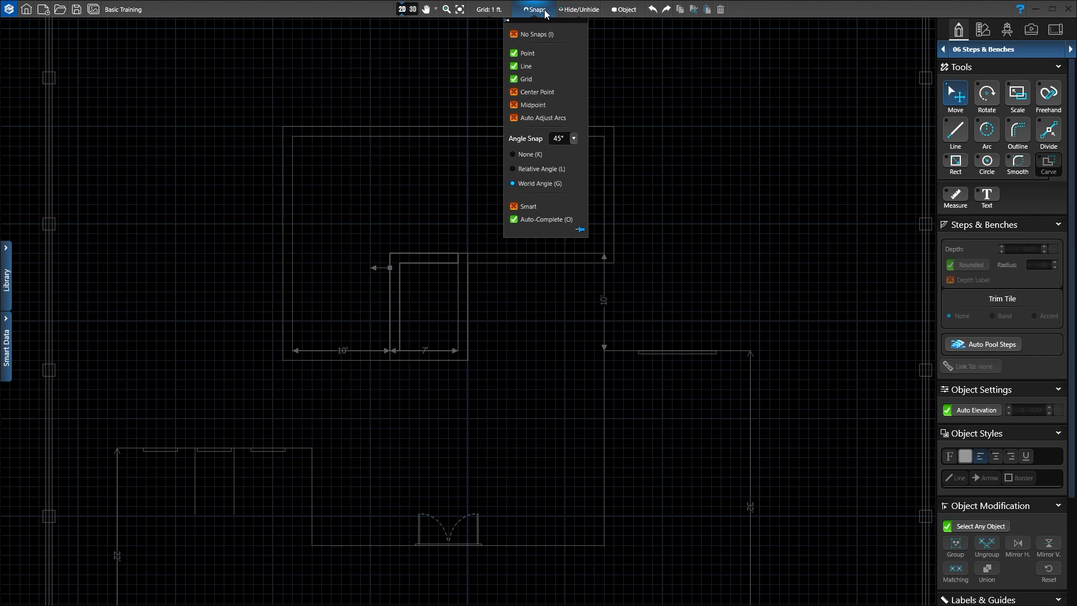
left_click(670, 207)
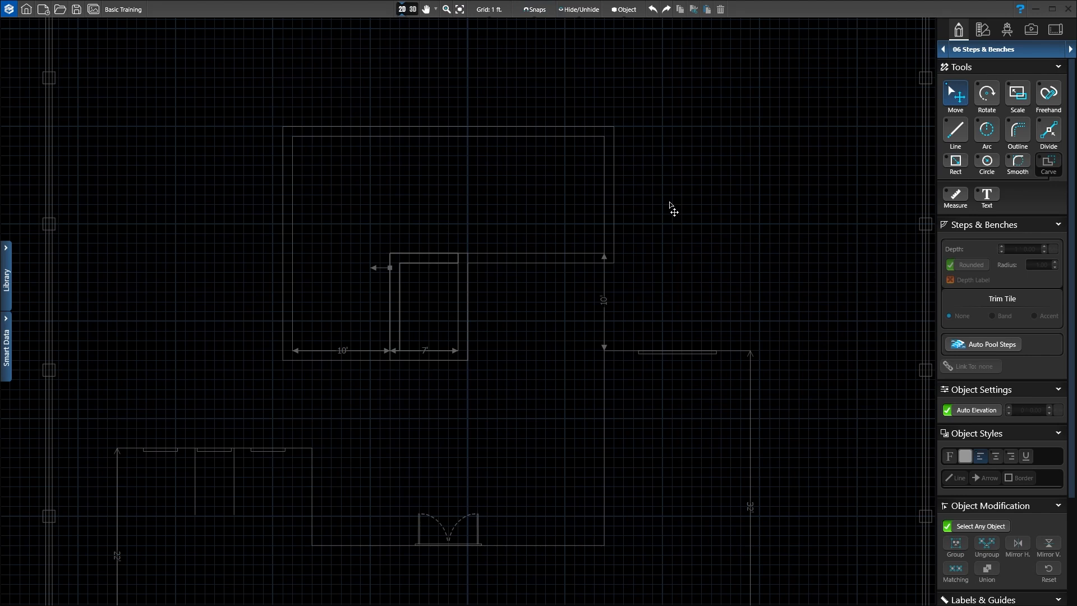
- Draw a 10' by 8' tanning ledge outline in the pool's left end and link it to Pool01
left_click(1017, 131)
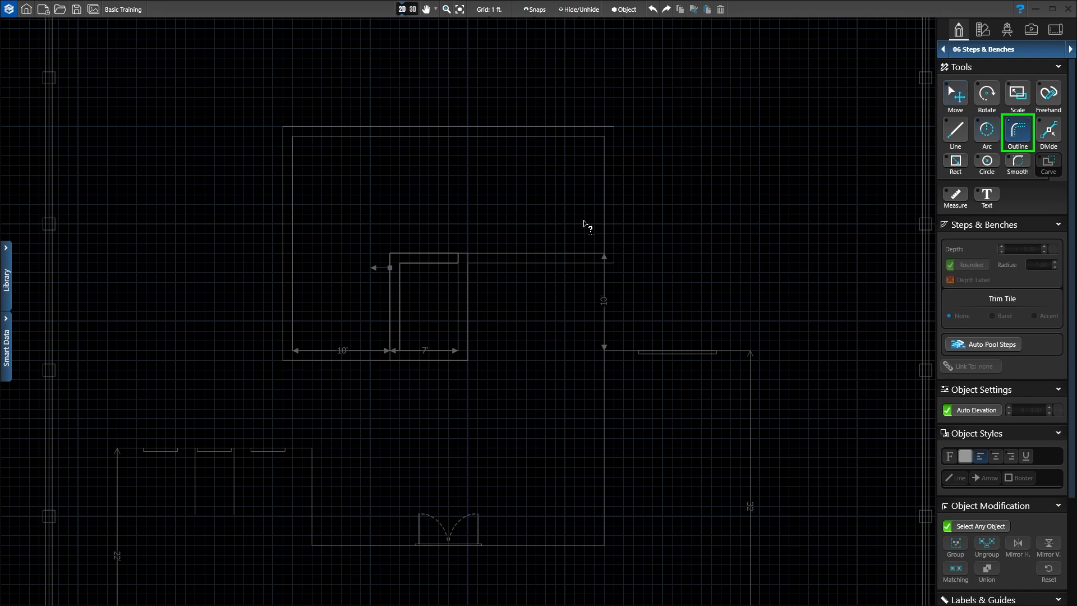
left_click(295, 353)
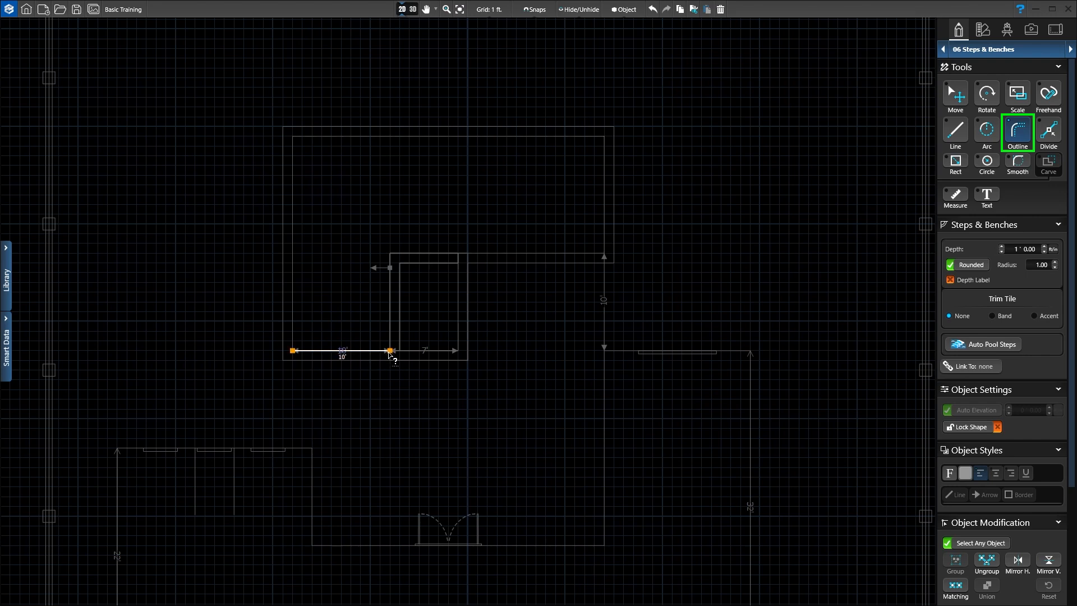
left_click(341, 351)
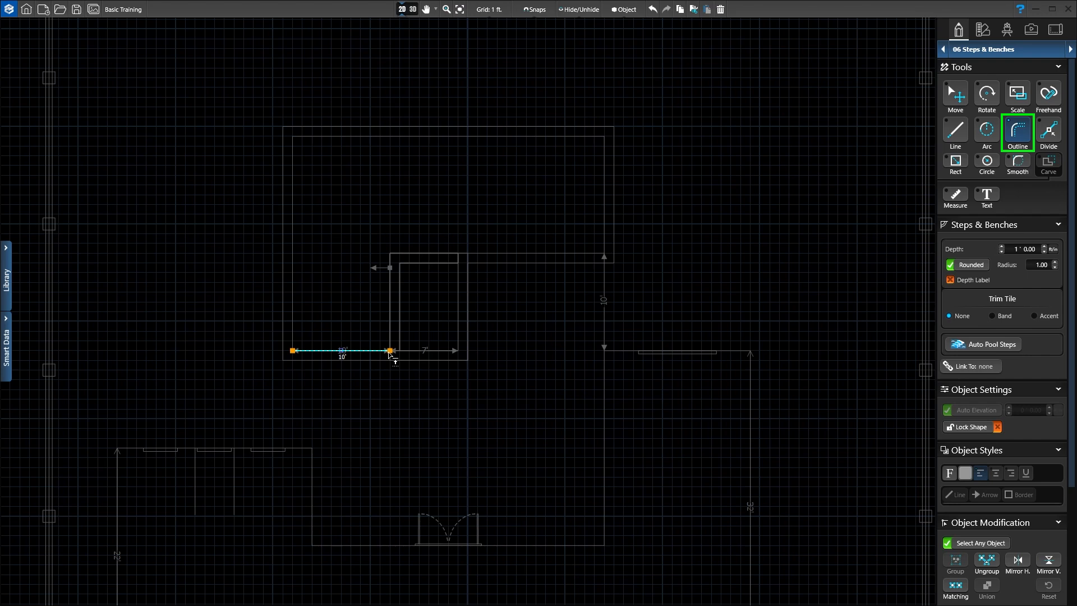
left_click_drag(391, 354, 390, 285)
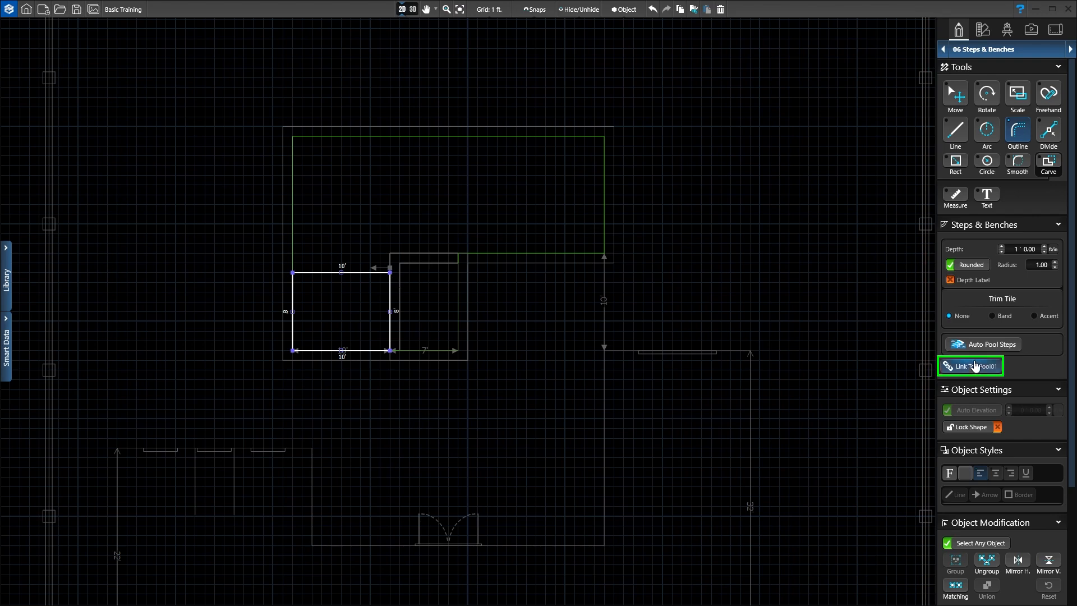
left_click(970, 365)
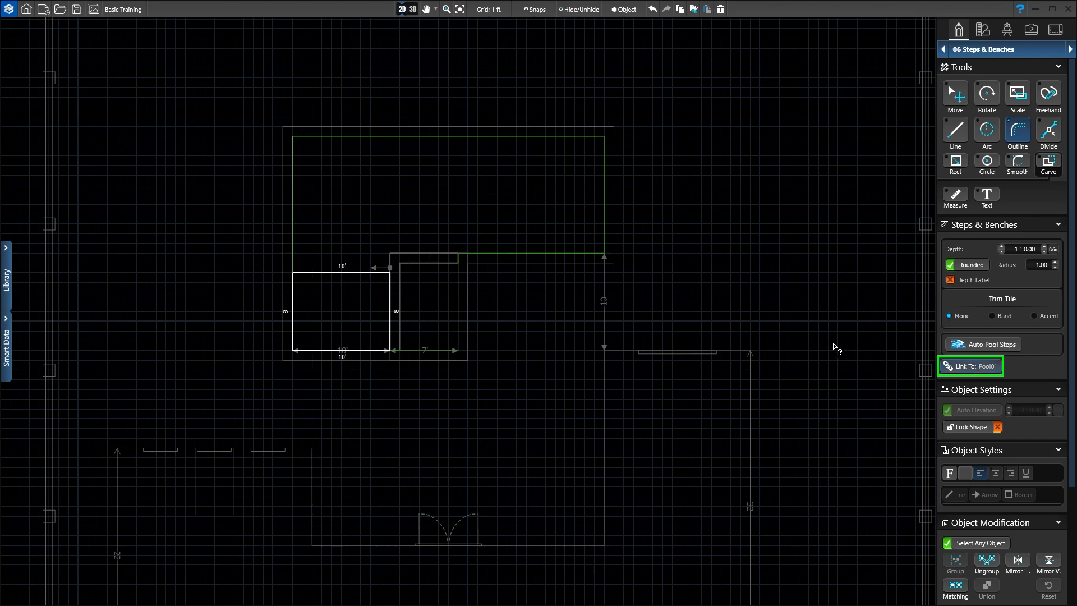
mouse_move(724, 328)
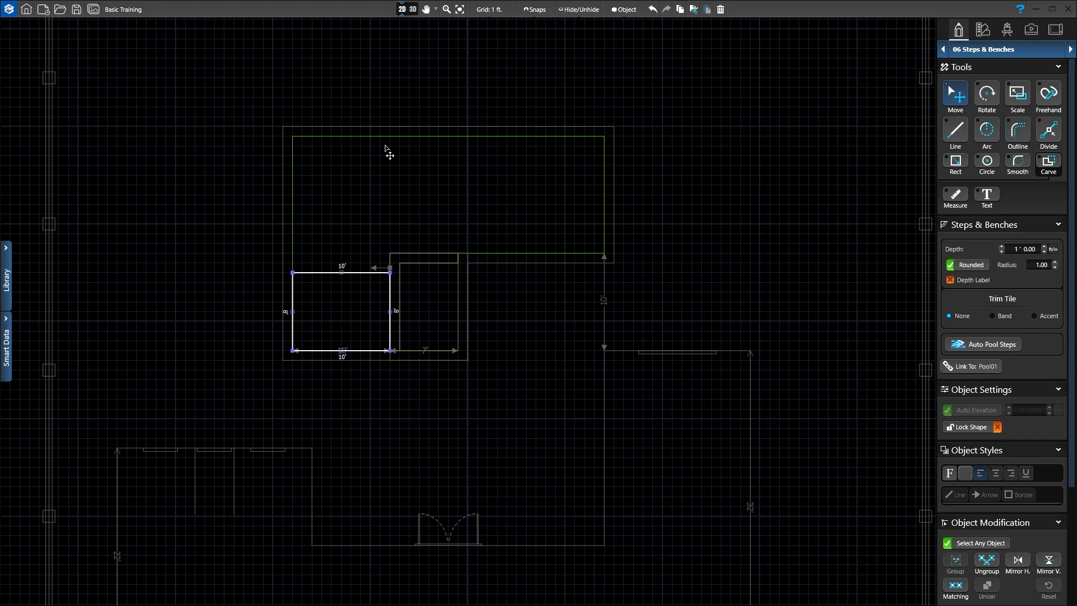
- View the ledge in 3D and set its depth to 0' 9.00 with square edges
left_click(413, 9)
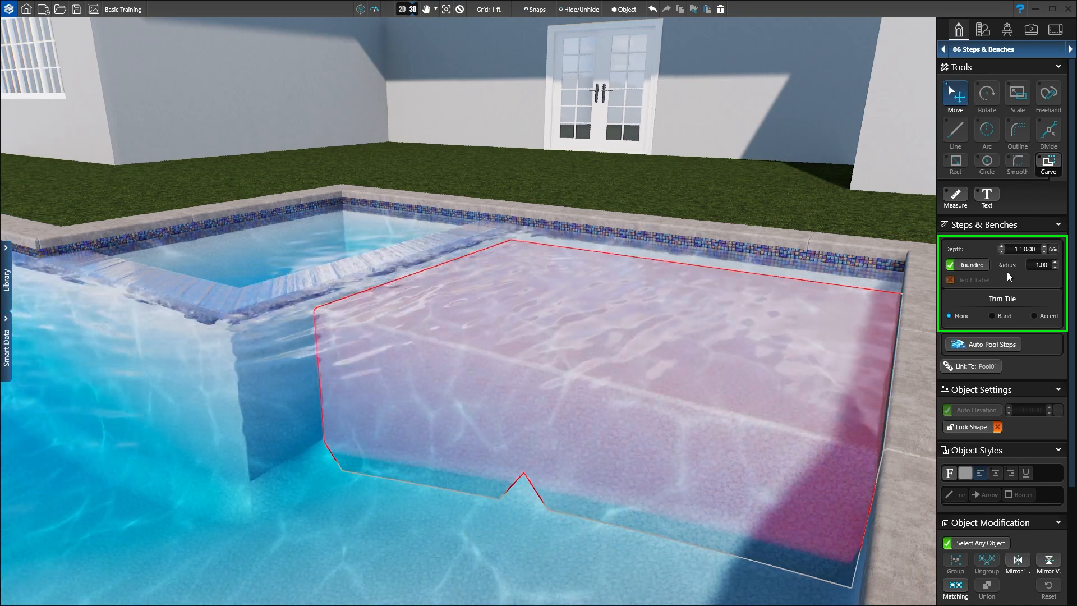
left_click(1050, 251)
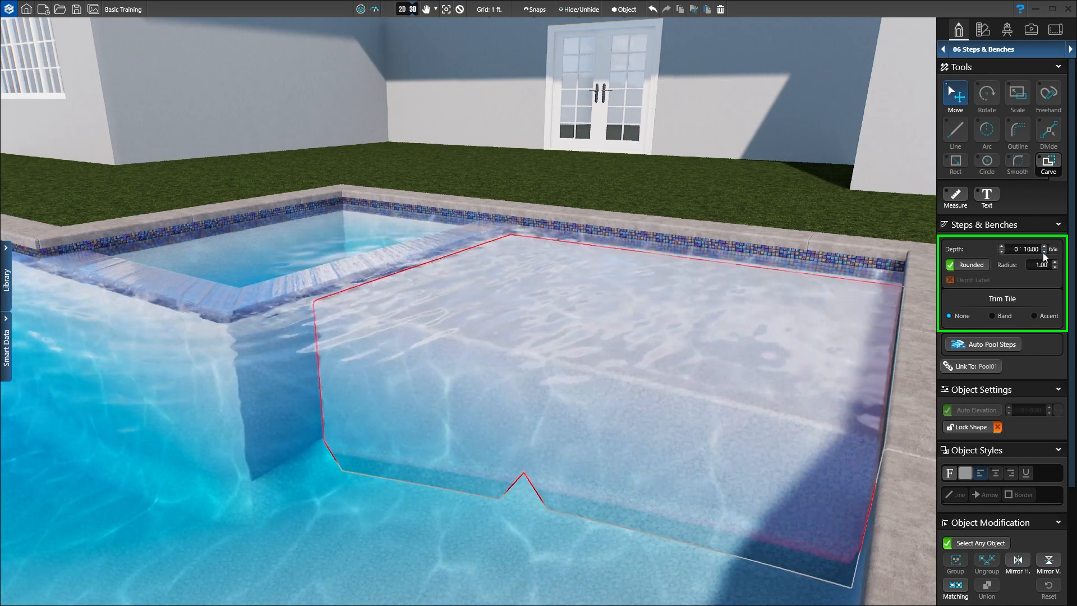
left_click(1050, 251)
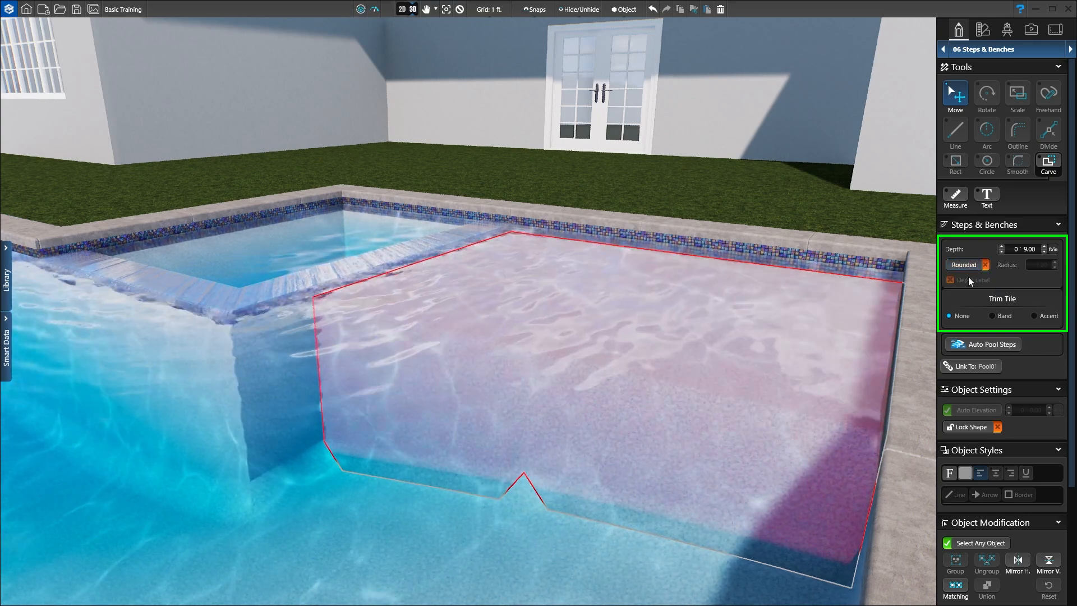
- Round the ledge edges and add Band trim tile at 0' 2.00 on all edges, after trying accent tiles
left_click(953, 264)
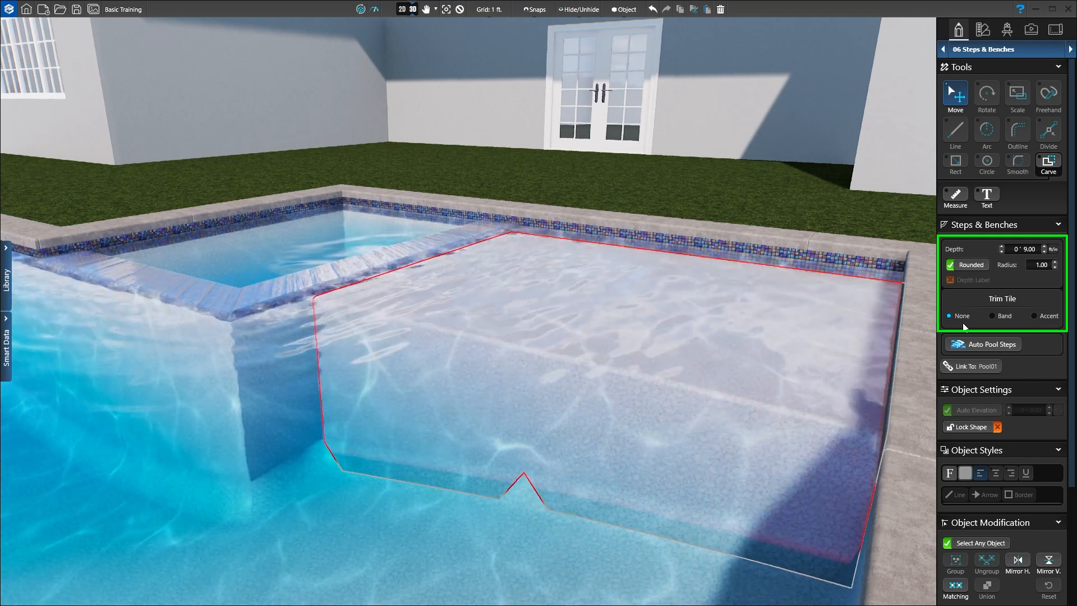
left_click(995, 316)
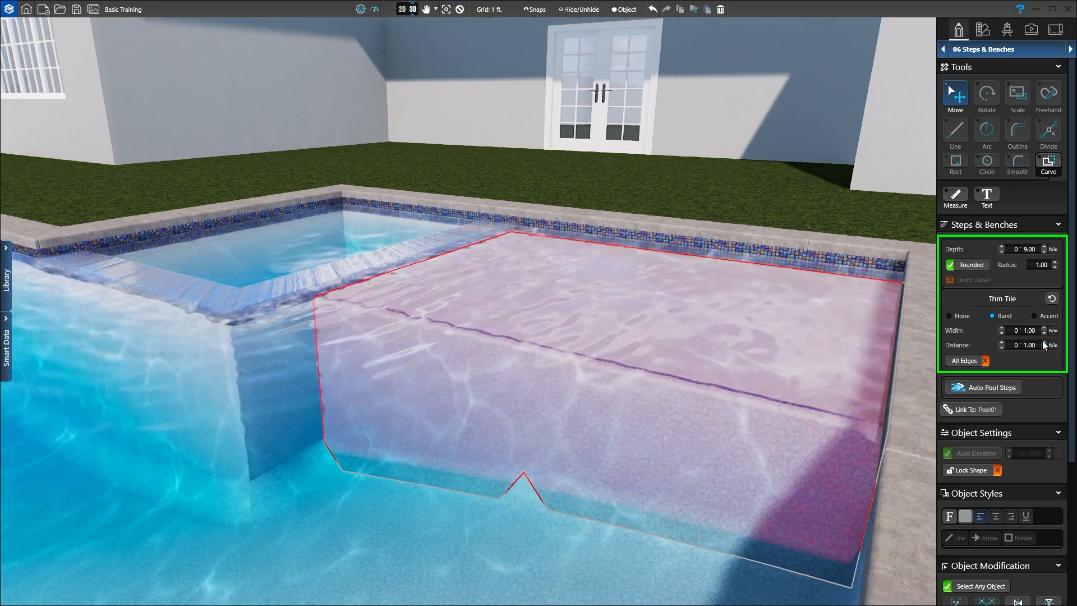
left_click(1043, 342)
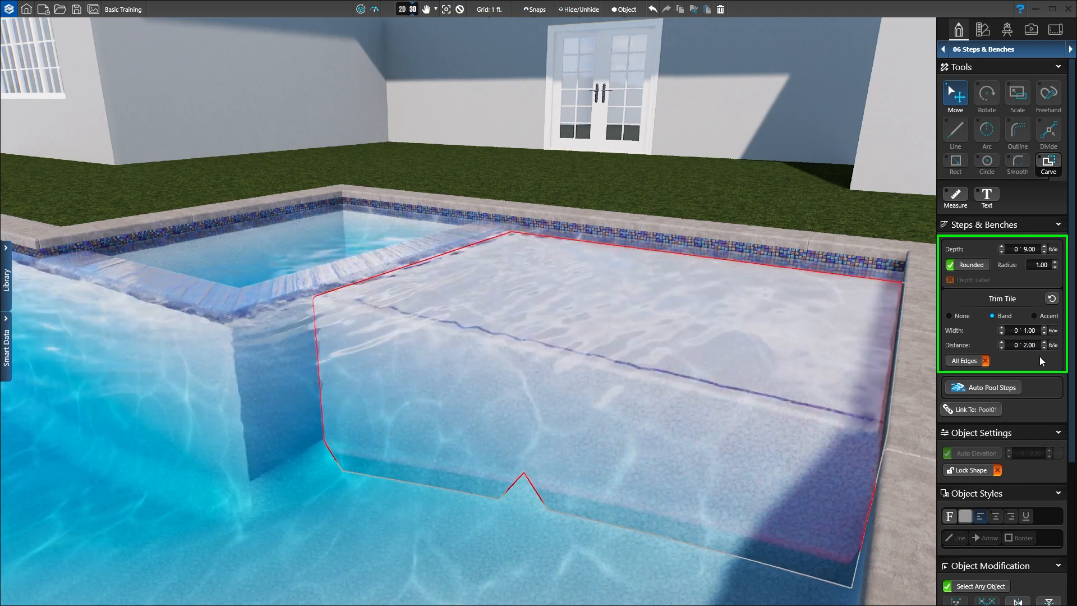
left_click(953, 360)
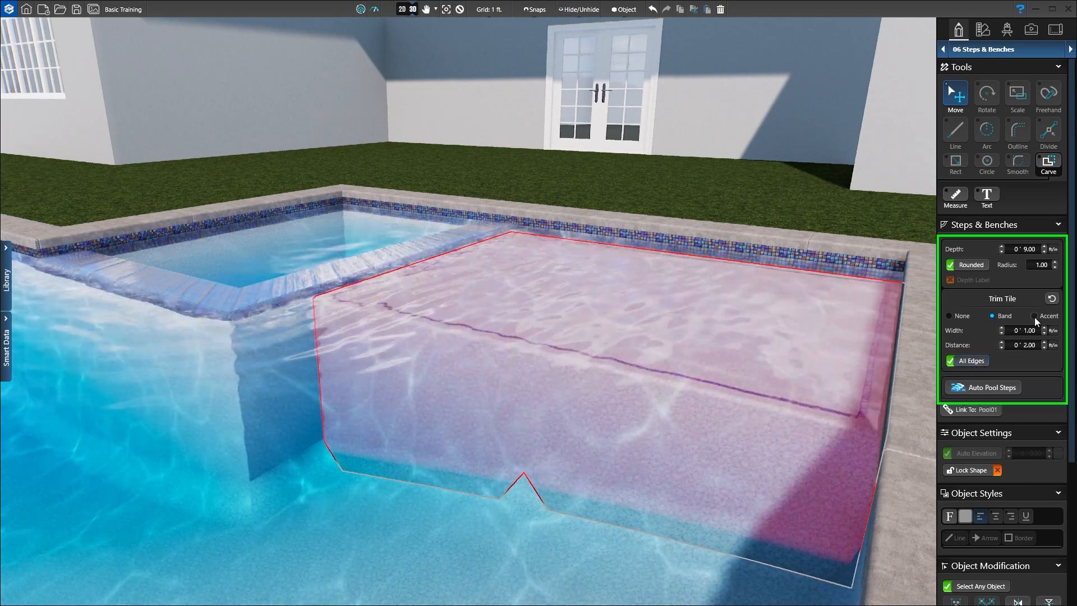
left_click(1036, 315)
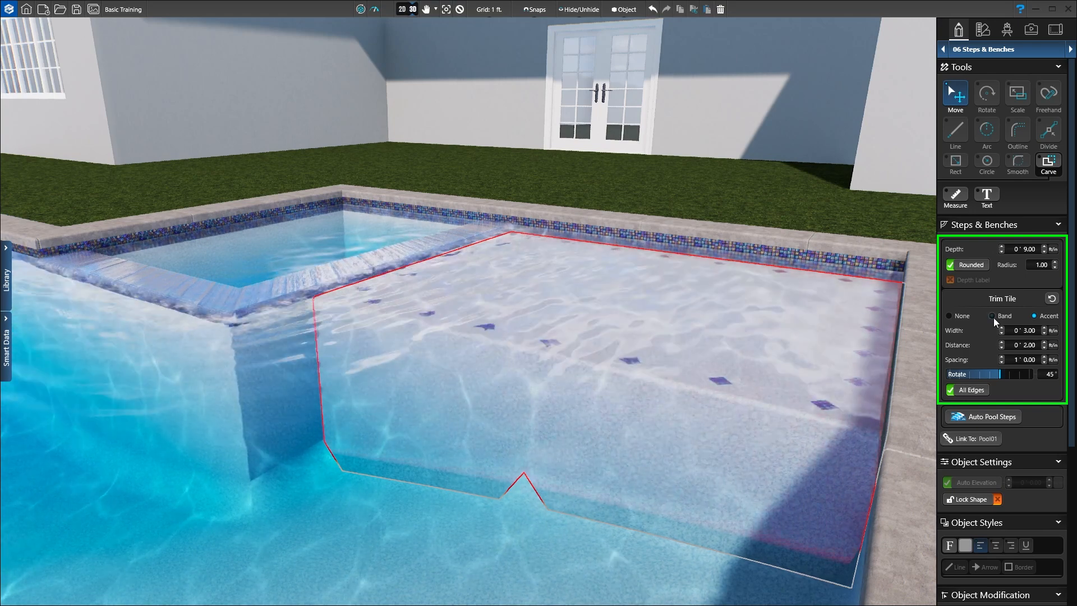
left_click(991, 315)
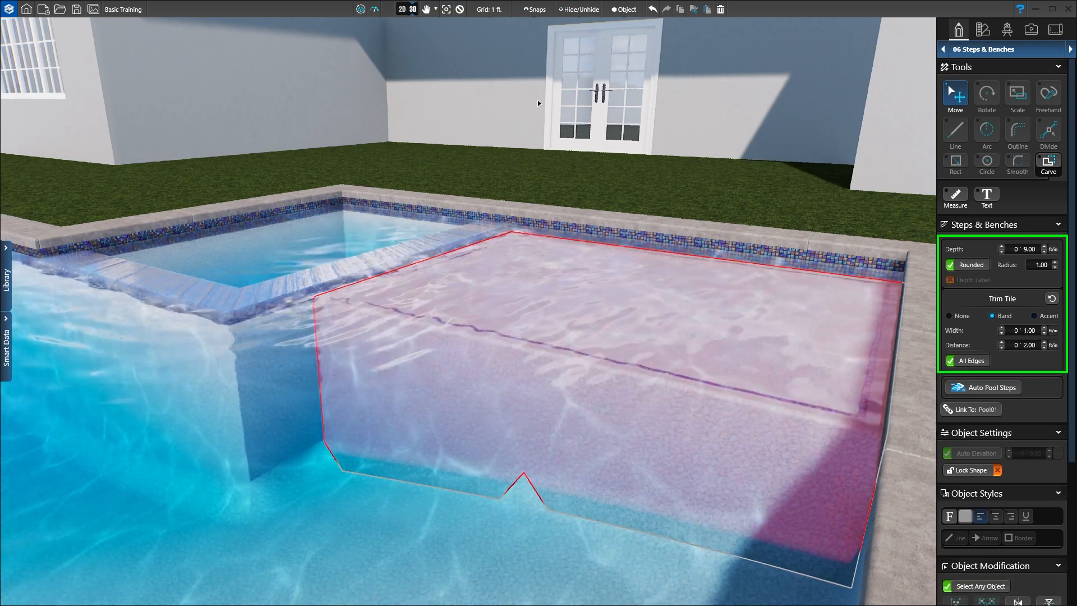
mouse_move(407, 9)
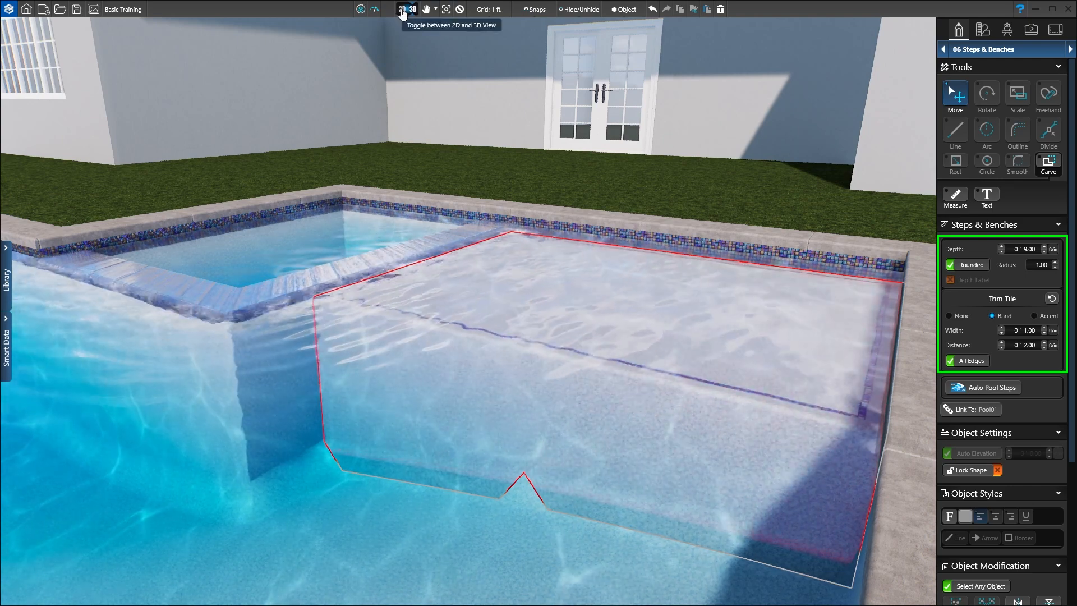
- Place three Auto Pool Steps across the pool's left section after previewing other walls
left_click(402, 9)
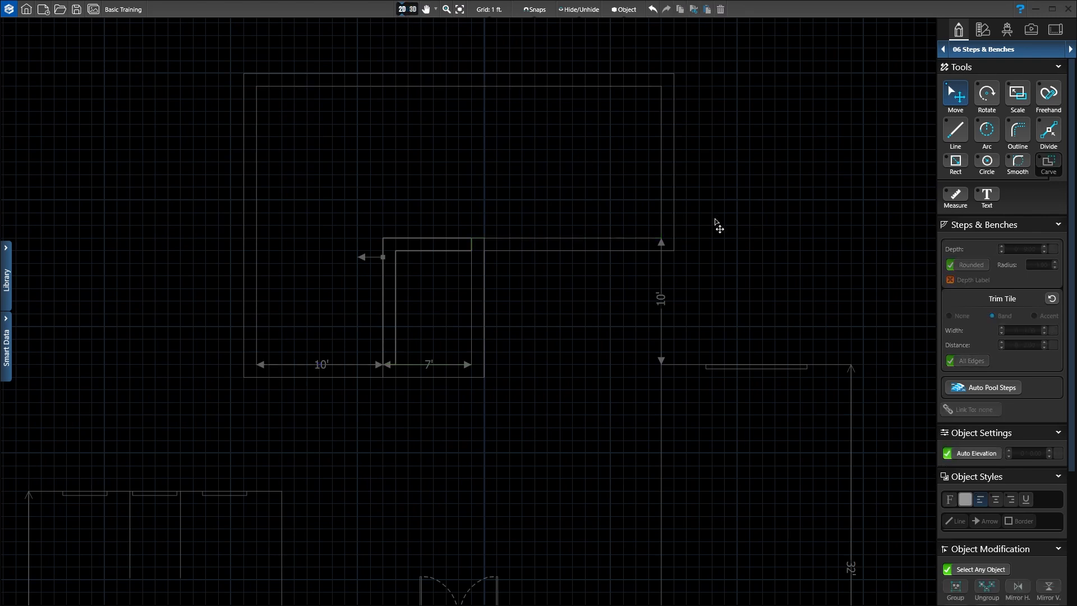
left_click(982, 387)
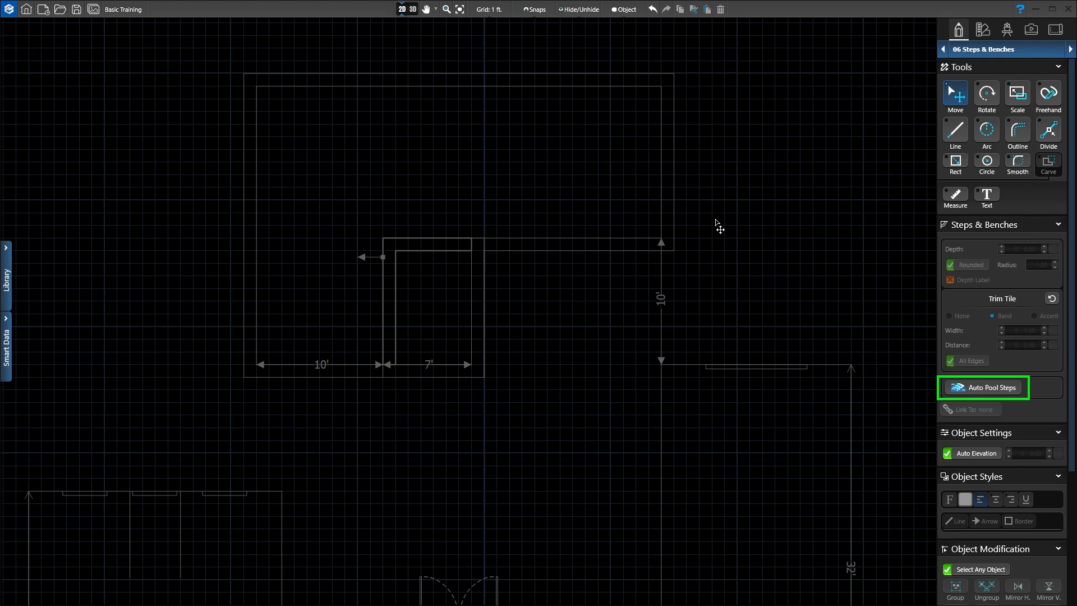
left_click(983, 387)
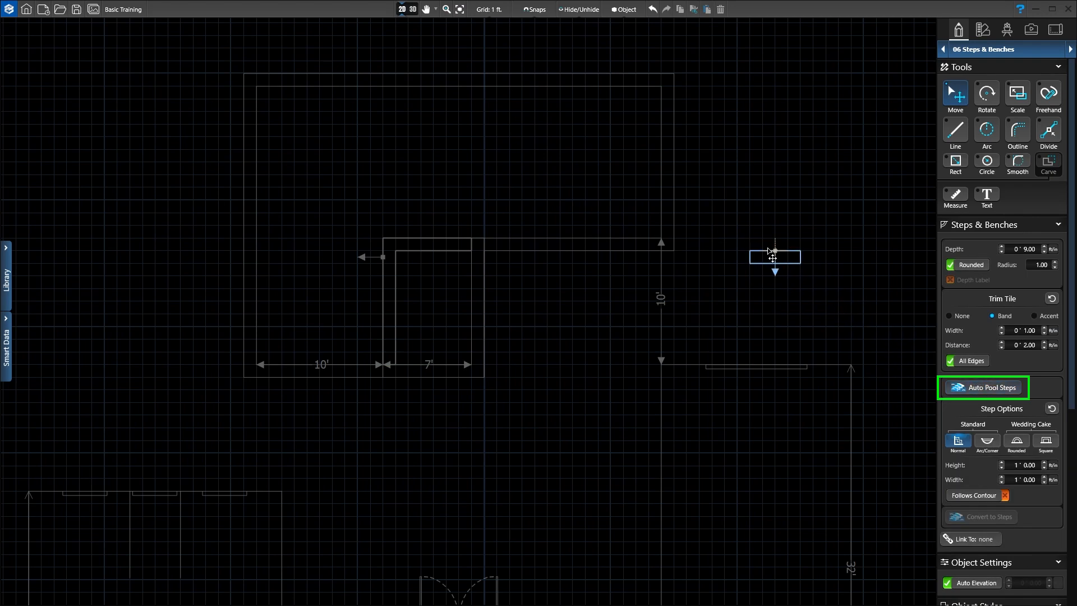
left_click_drag(775, 257, 534, 193)
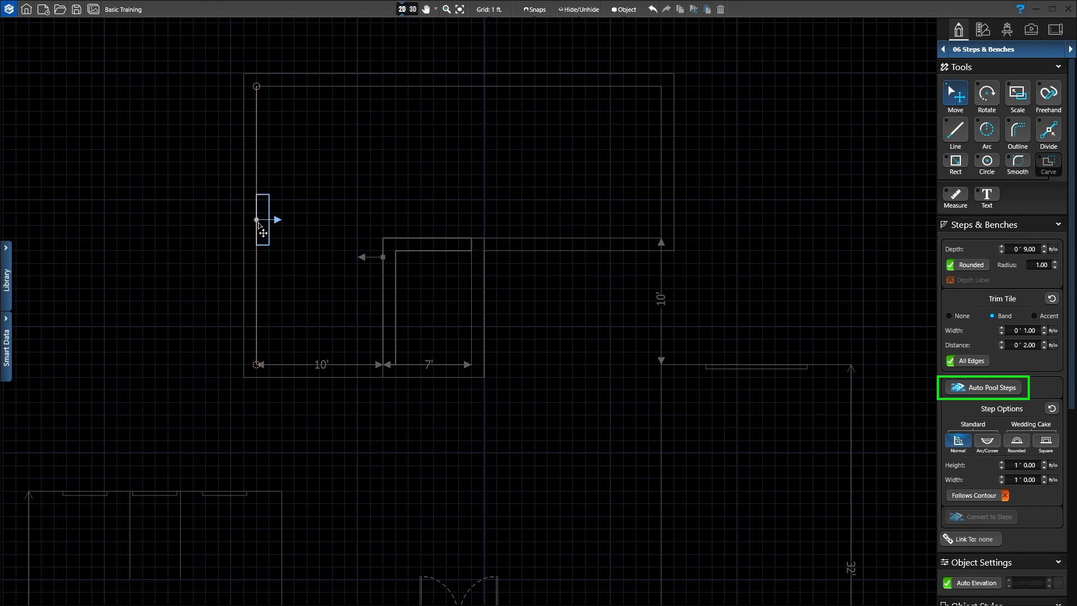
left_click_drag(261, 219, 261, 313)
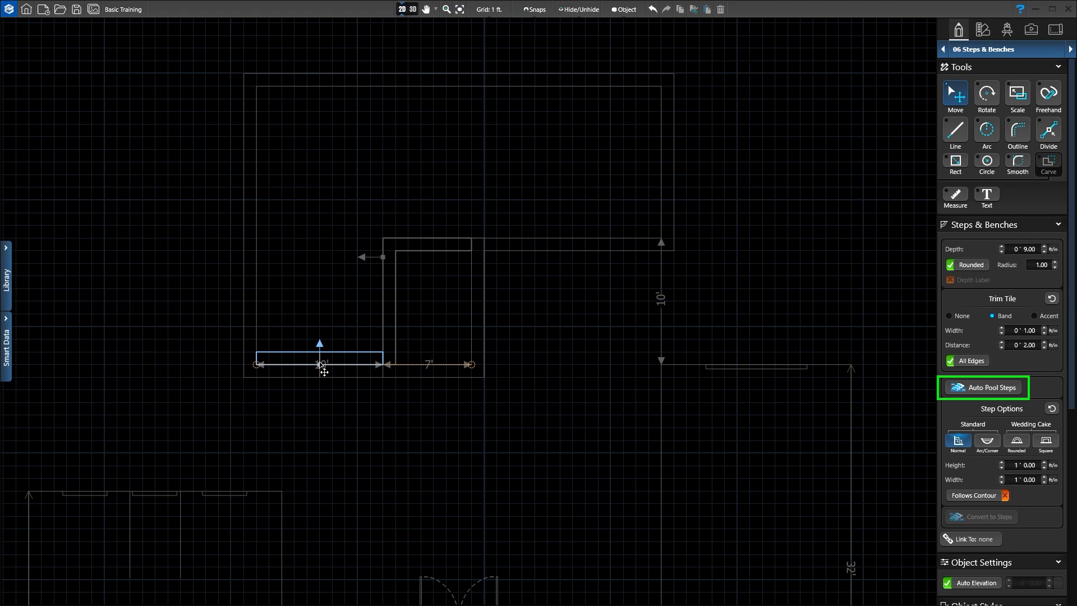
left_click(986, 387)
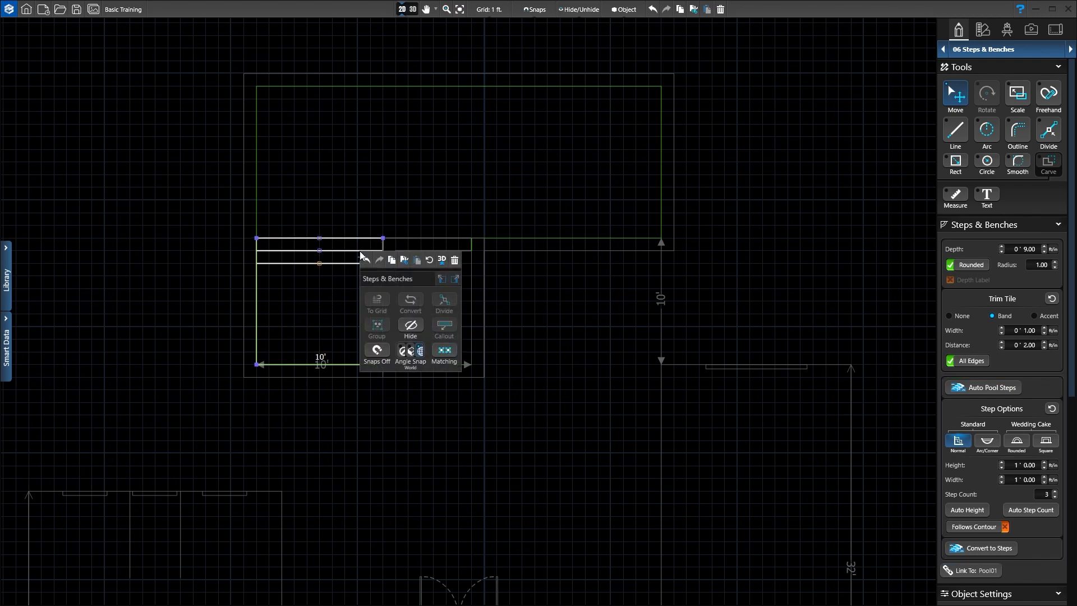
- Show the new steps in 3D and convert them into an editable step shape
left_click(442, 259)
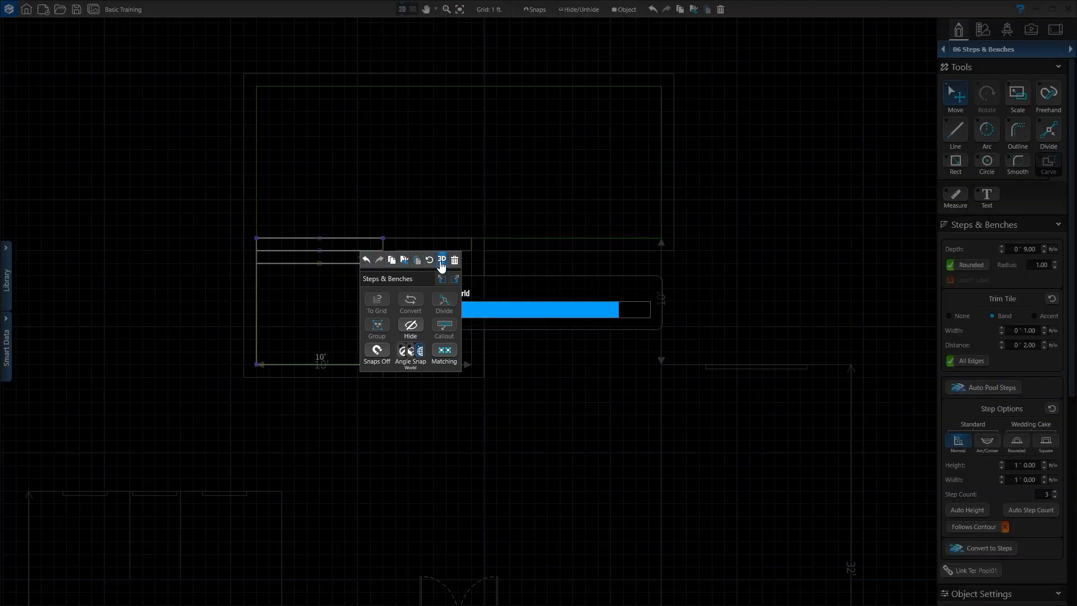
left_click(440, 259)
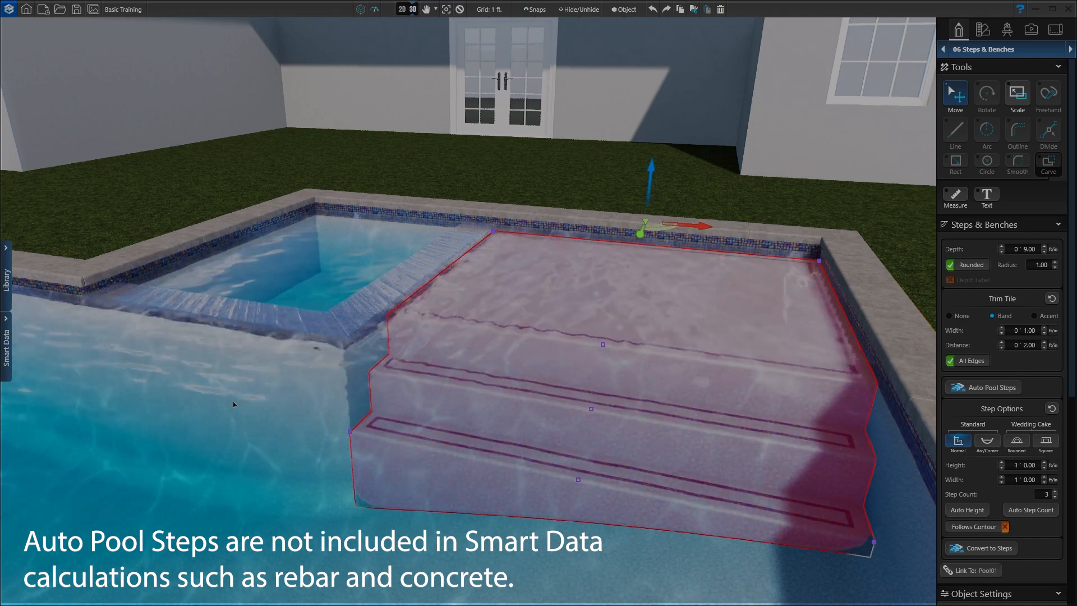
left_click(984, 548)
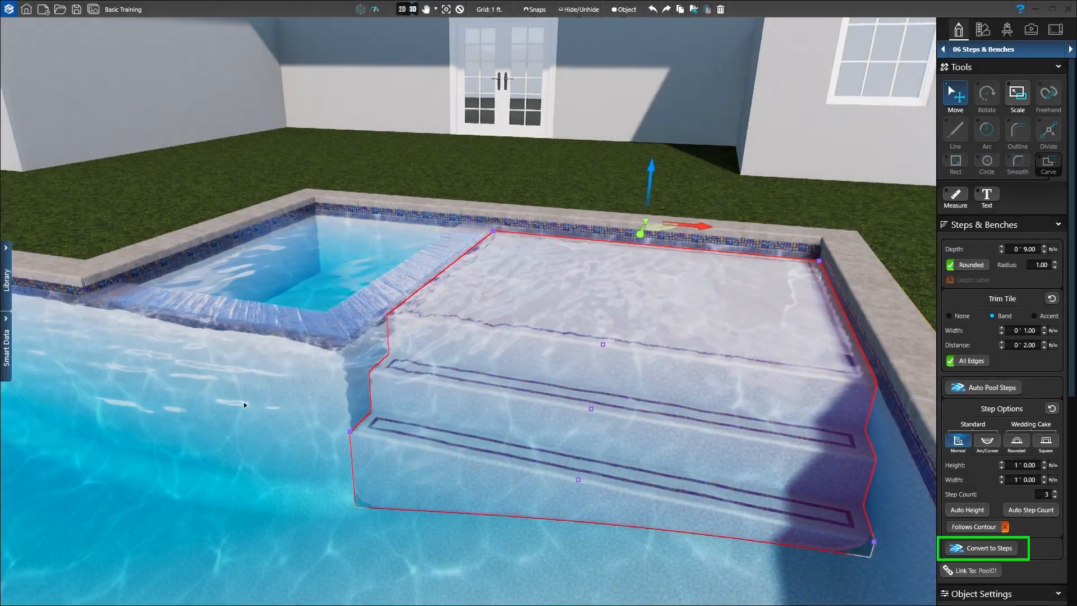
left_click(983, 548)
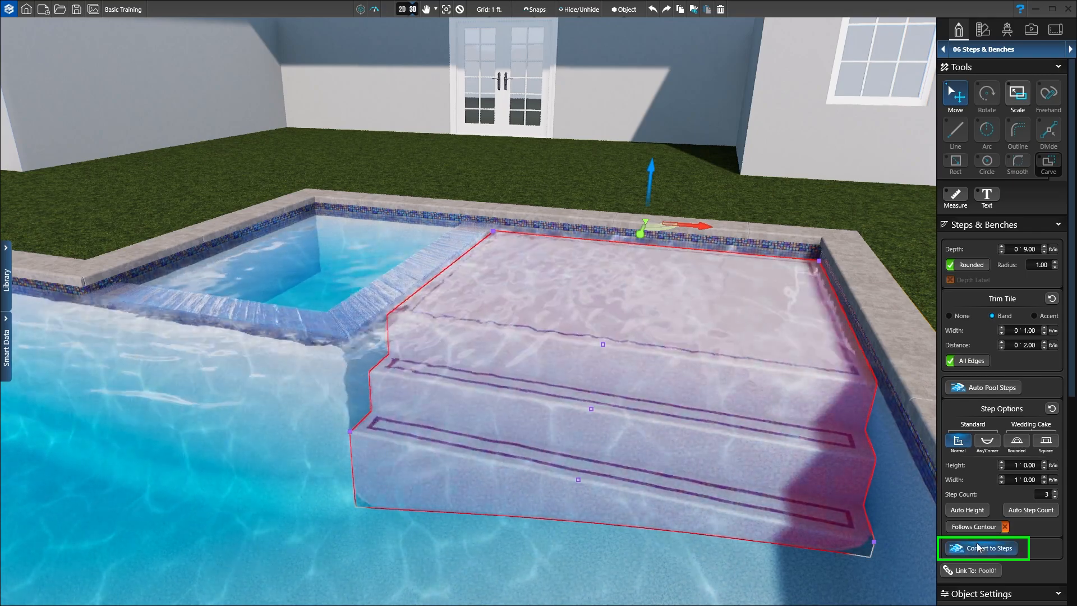
left_click(984, 548)
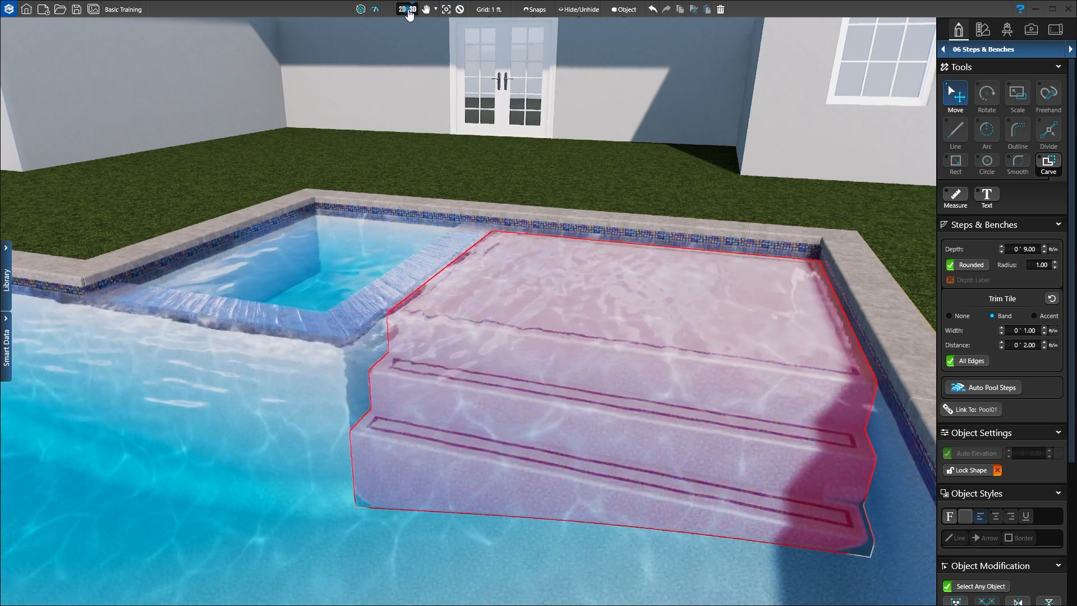
- Start Auto Pool Steps as corner steps and place them in the pool's top-right corner
left_click(402, 9)
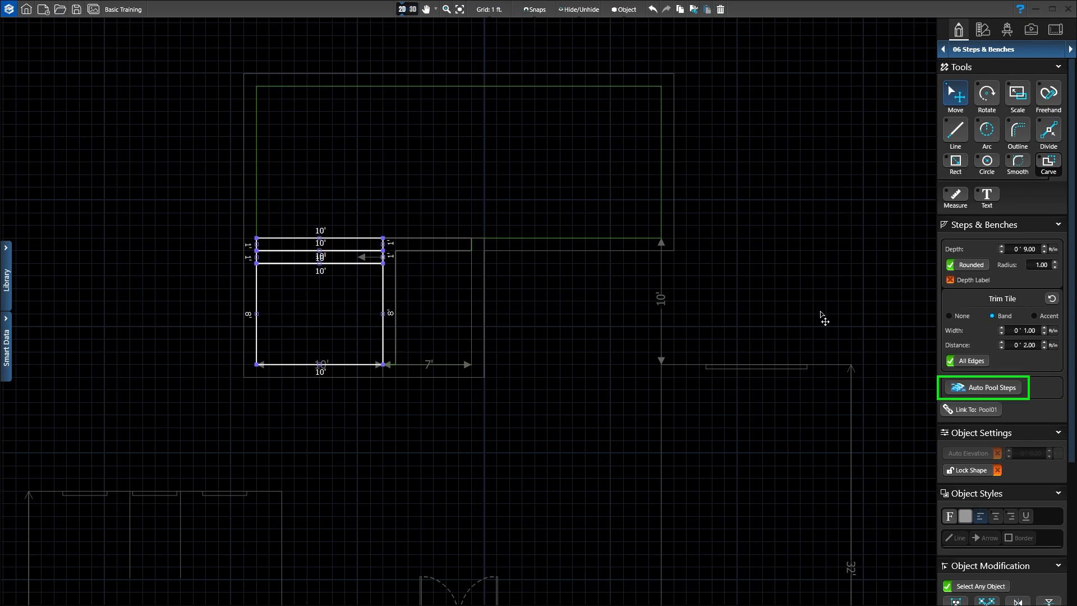
left_click(982, 387)
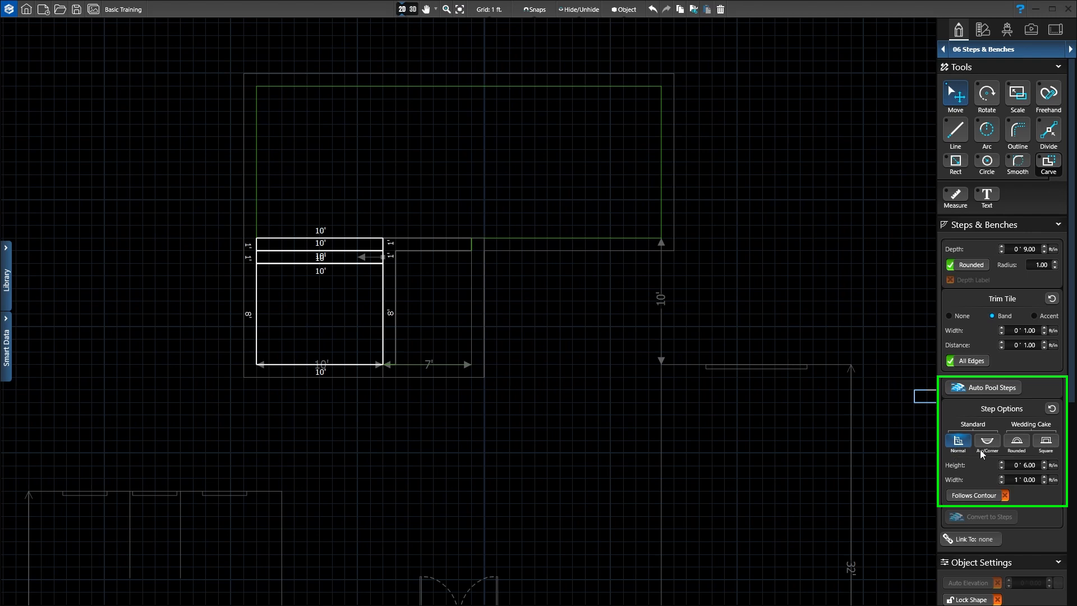
mouse_move(1059, 456)
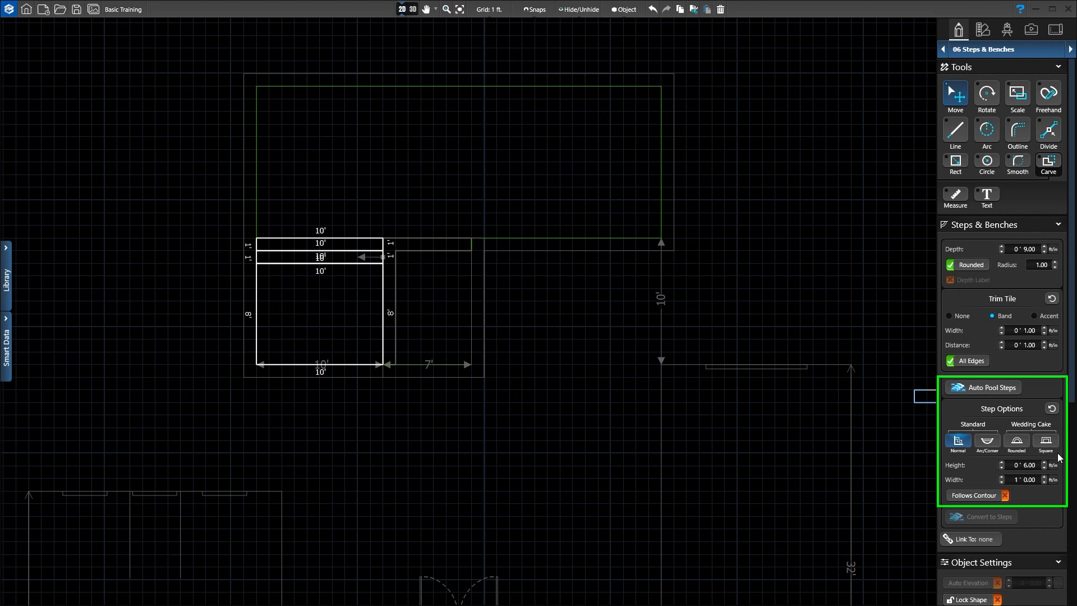
left_click(986, 442)
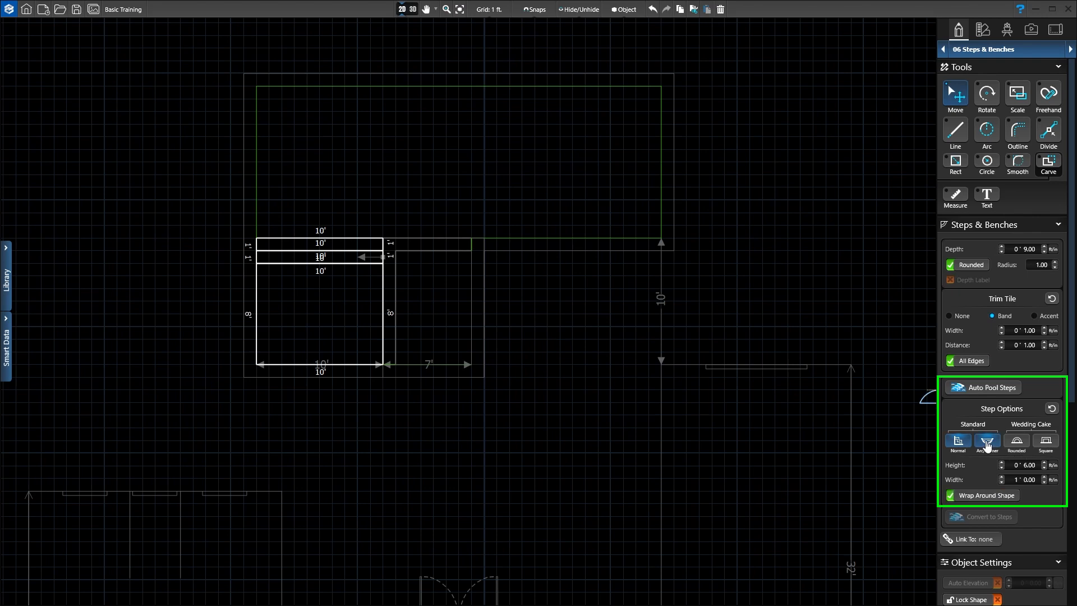
left_click(987, 442)
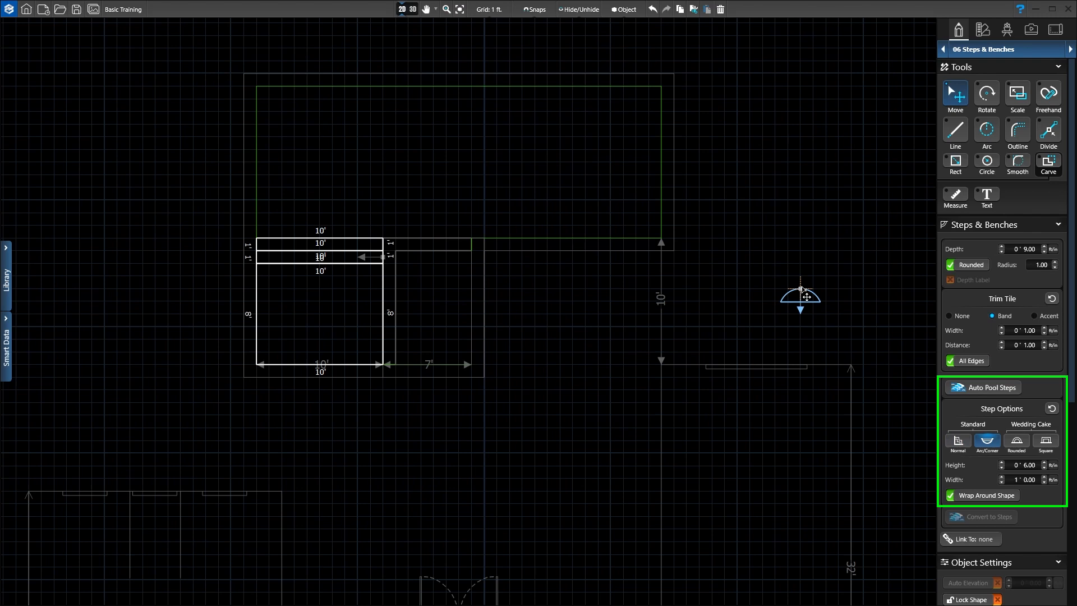
left_click_drag(799, 294, 656, 93)
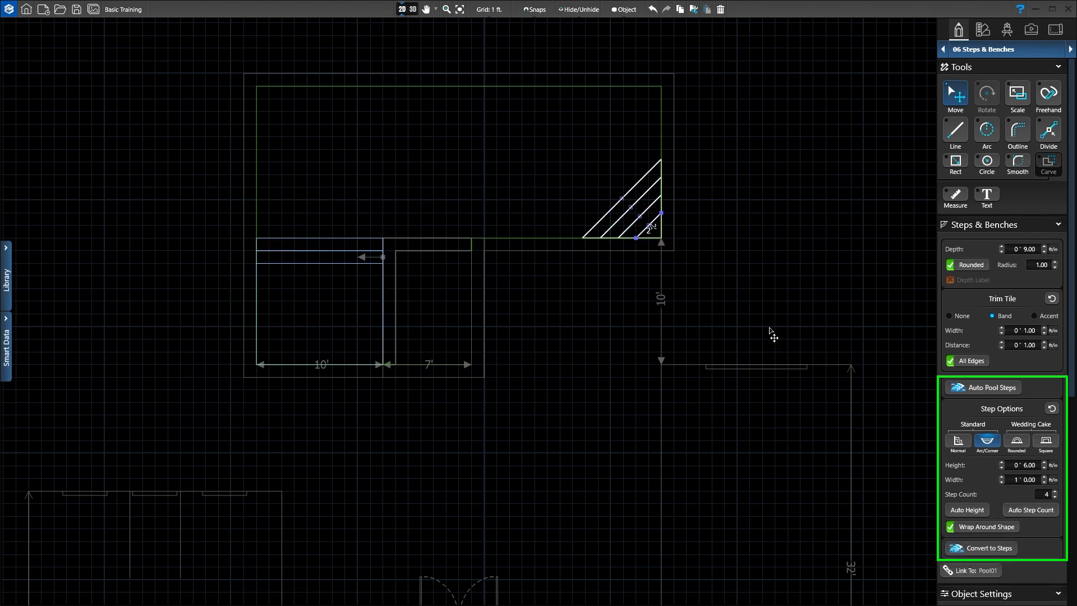
- Reduce the corner steps to a single 3' by 3' bench and convert it to an editable shape
left_click(1055, 496)
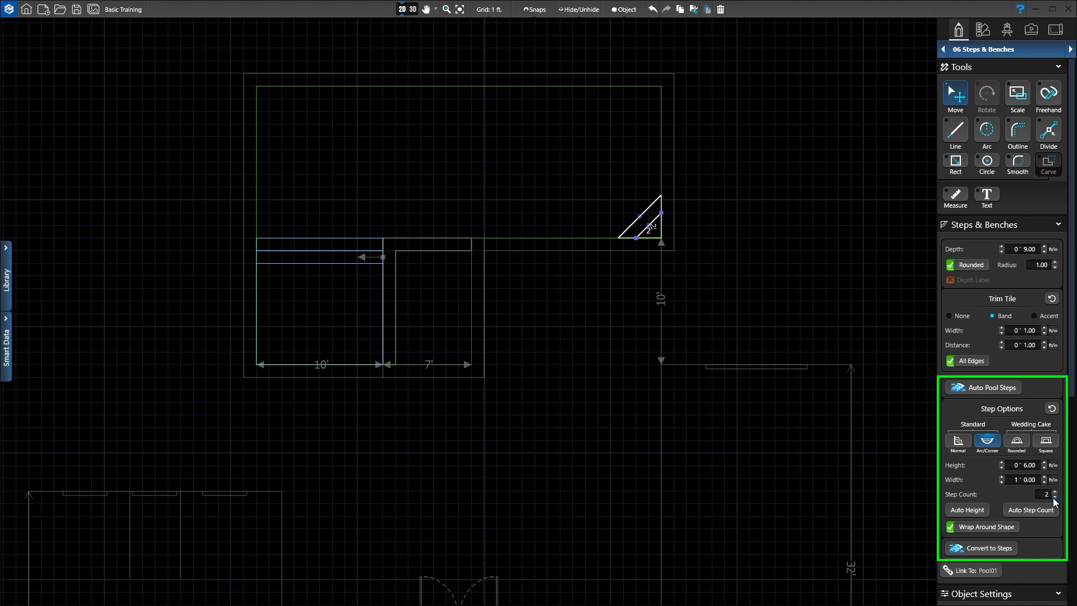
left_click(1057, 497)
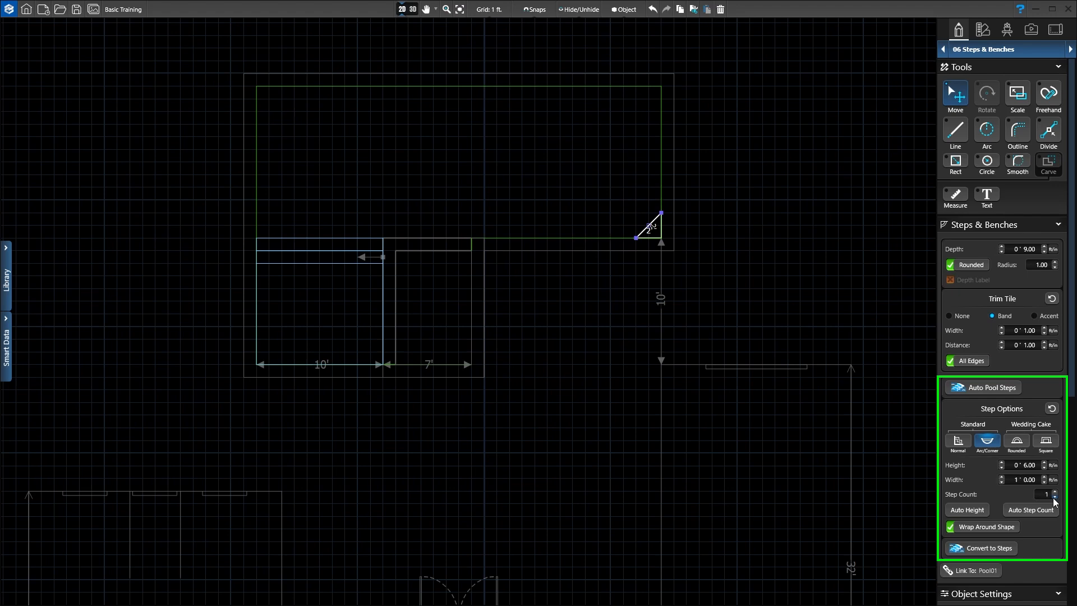
mouse_move(646, 256)
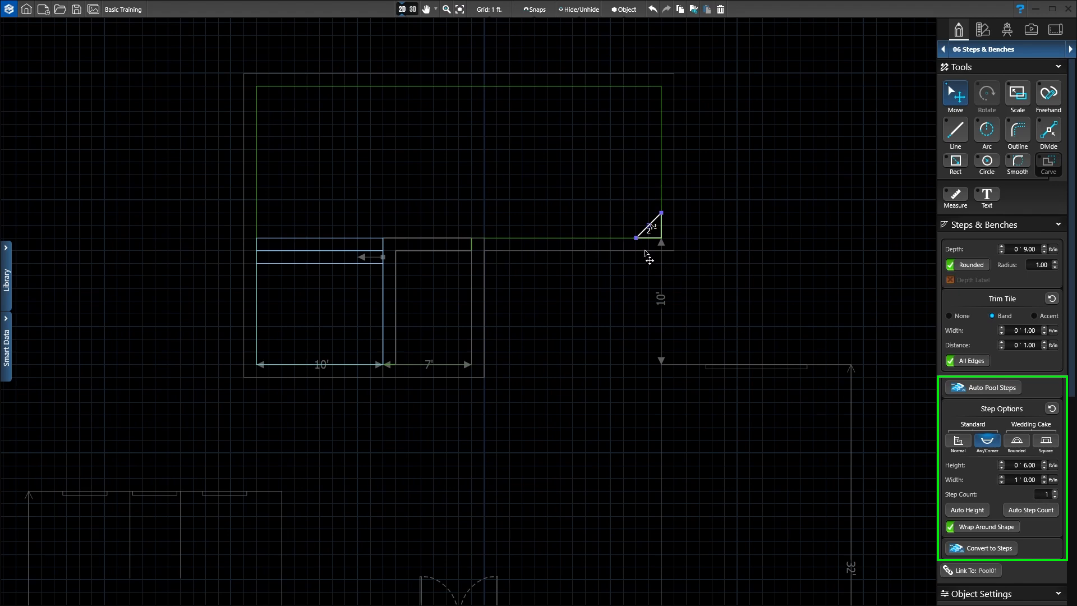
mouse_move(644, 249)
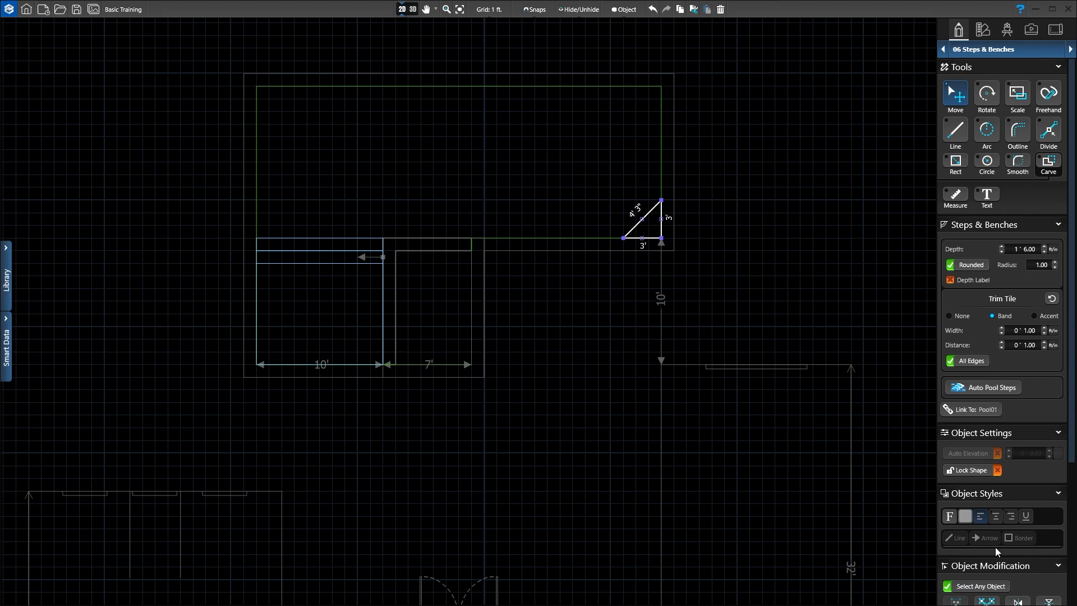
left_click(989, 387)
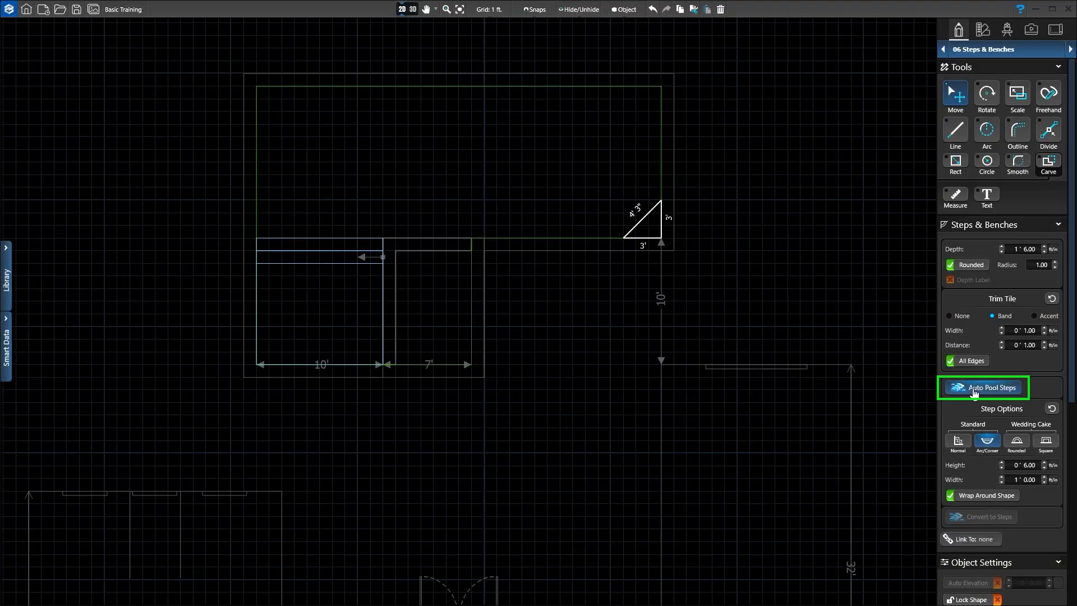
- Reduce the top-right steps to one 1' 3" bench stretched down the right wall, then view in 3D
left_click(956, 442)
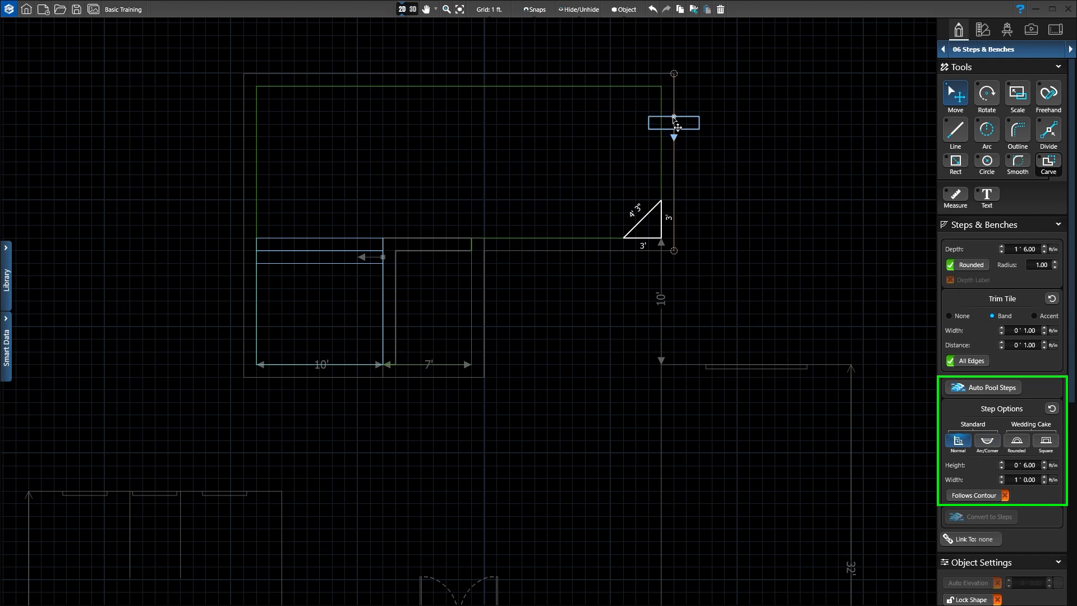
left_click(987, 387)
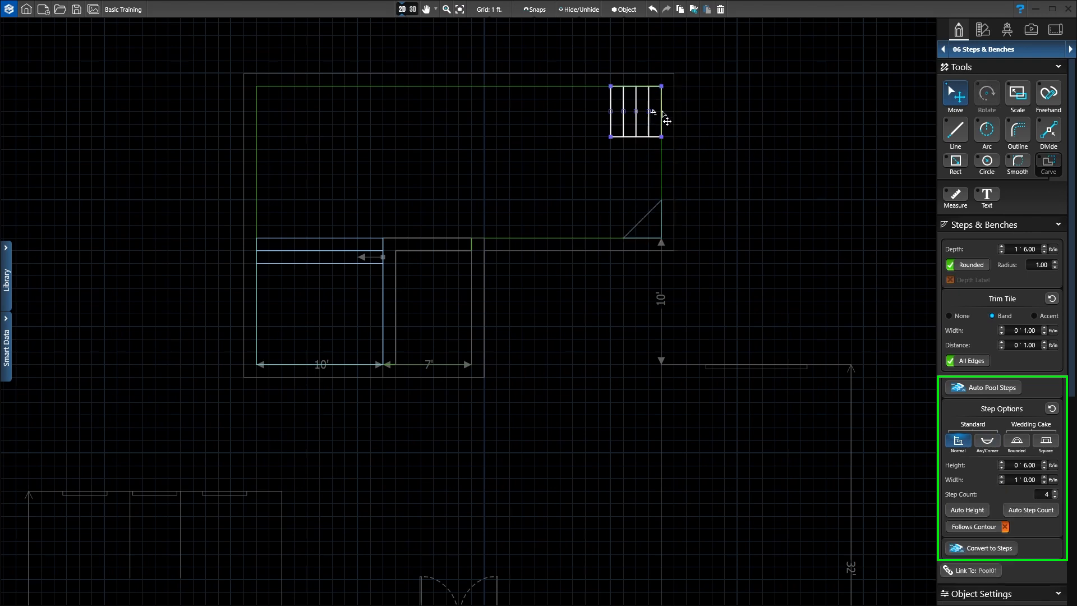
left_click(1052, 497)
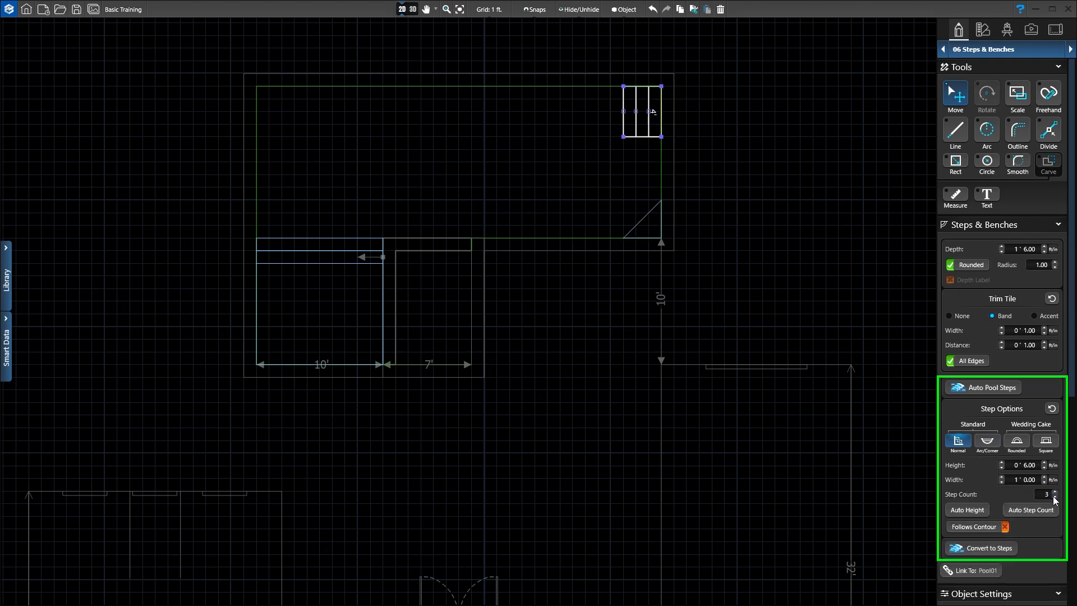
left_click(1053, 497)
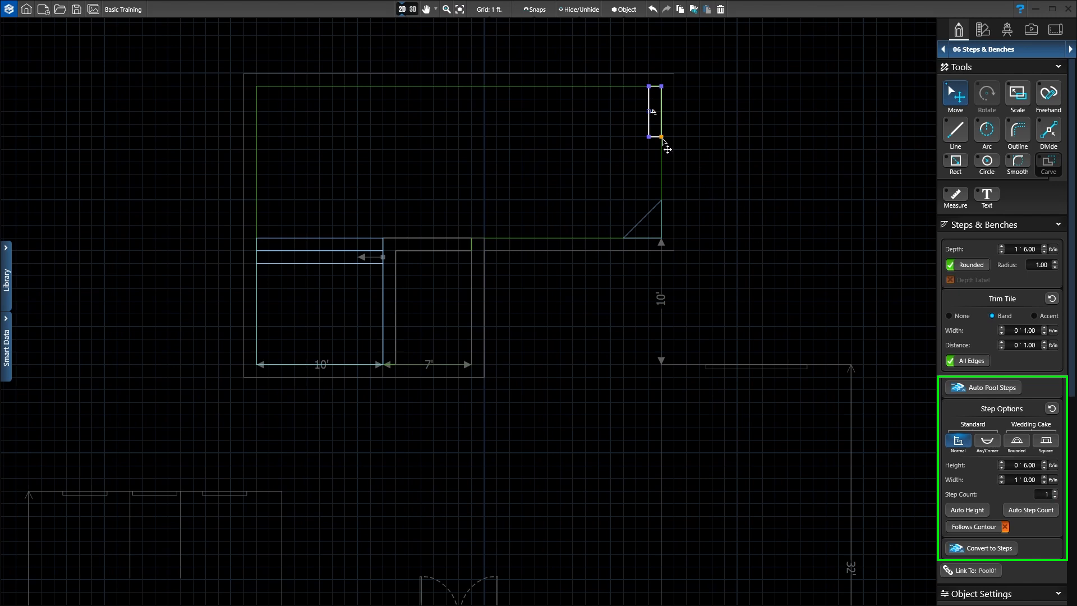
left_click_drag(661, 136, 662, 193)
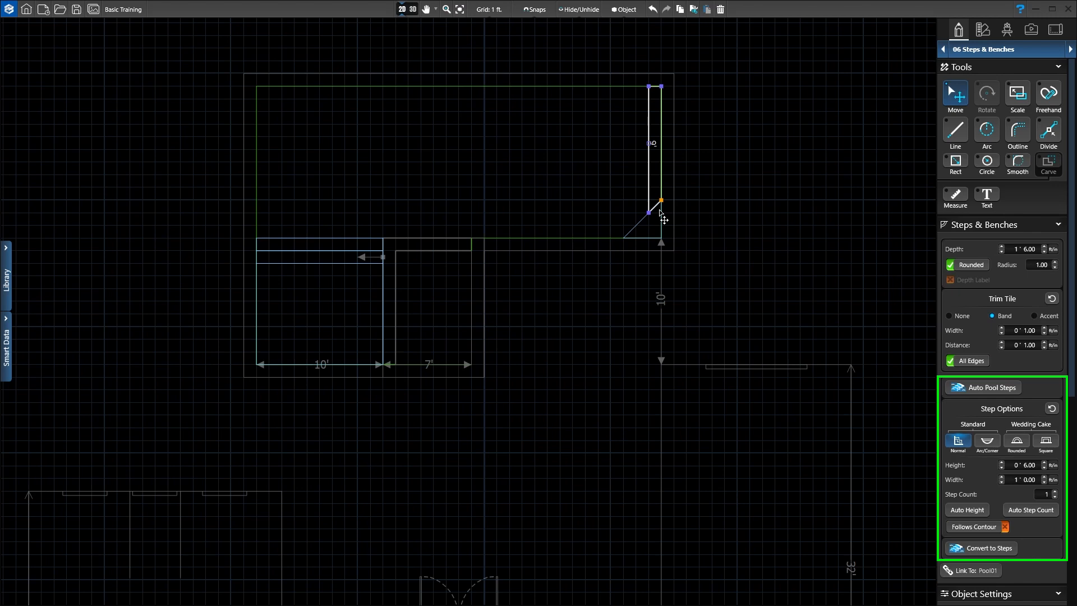
mouse_move(850, 398)
type("3")
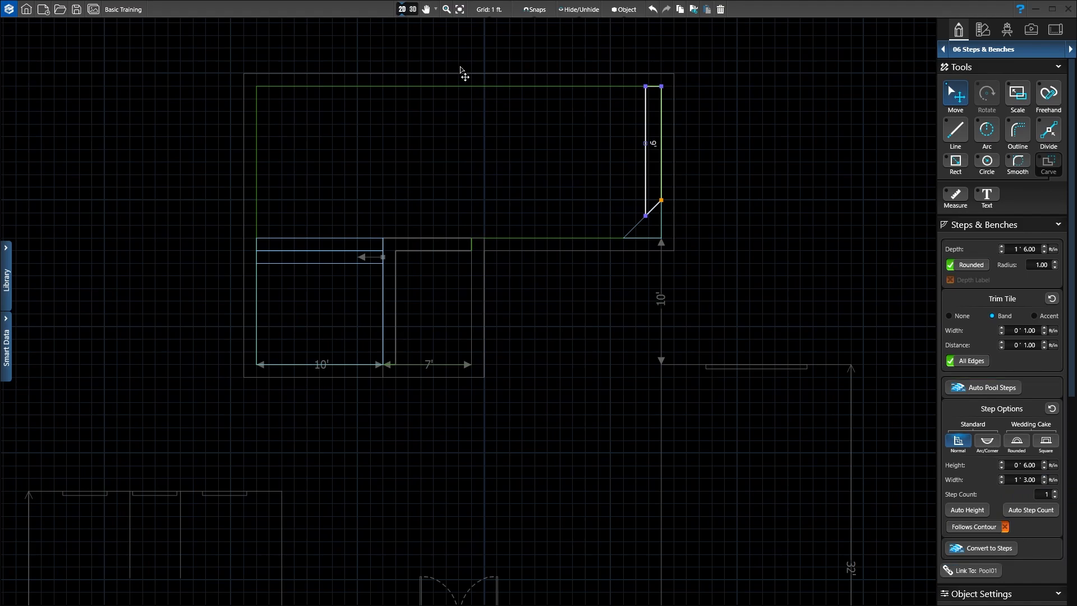
left_click(413, 9)
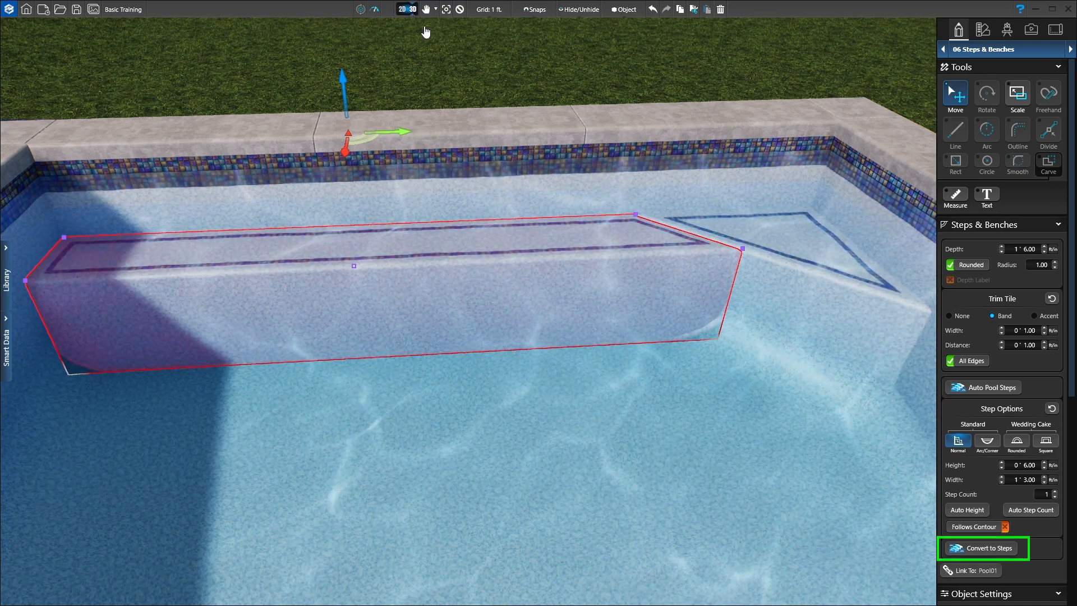
- Convert the right-wall bench to a built bench and return to the 2D plan
left_click(984, 548)
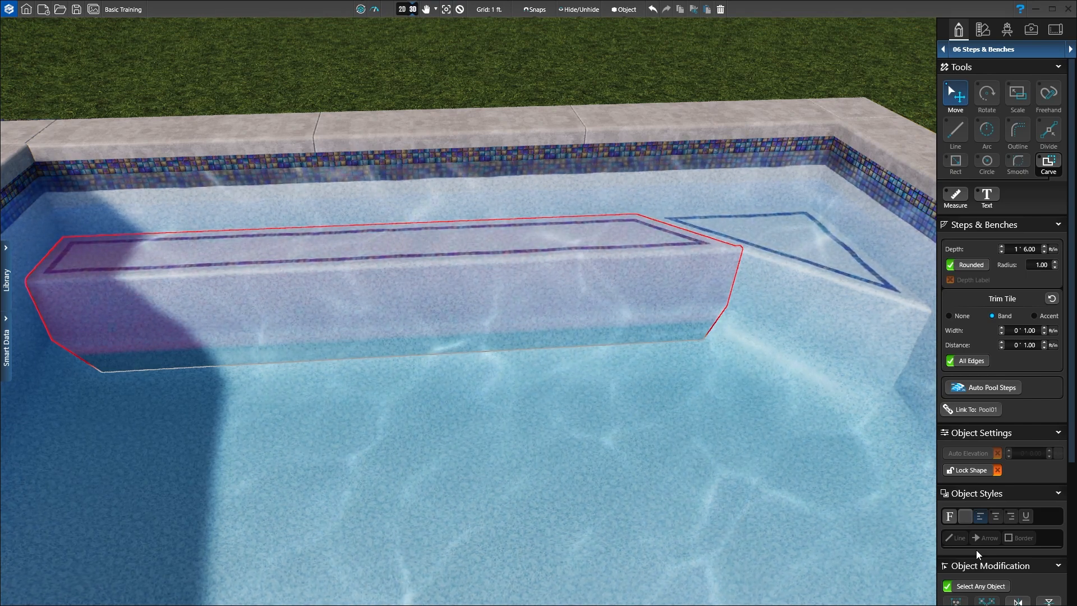
left_click(401, 9)
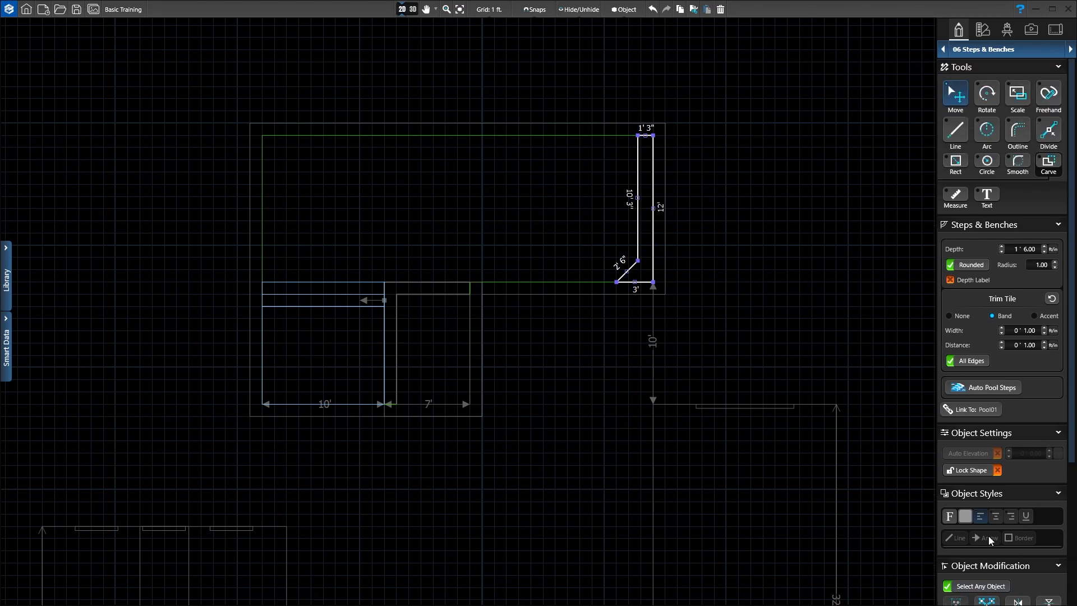
mouse_move(794, 360)
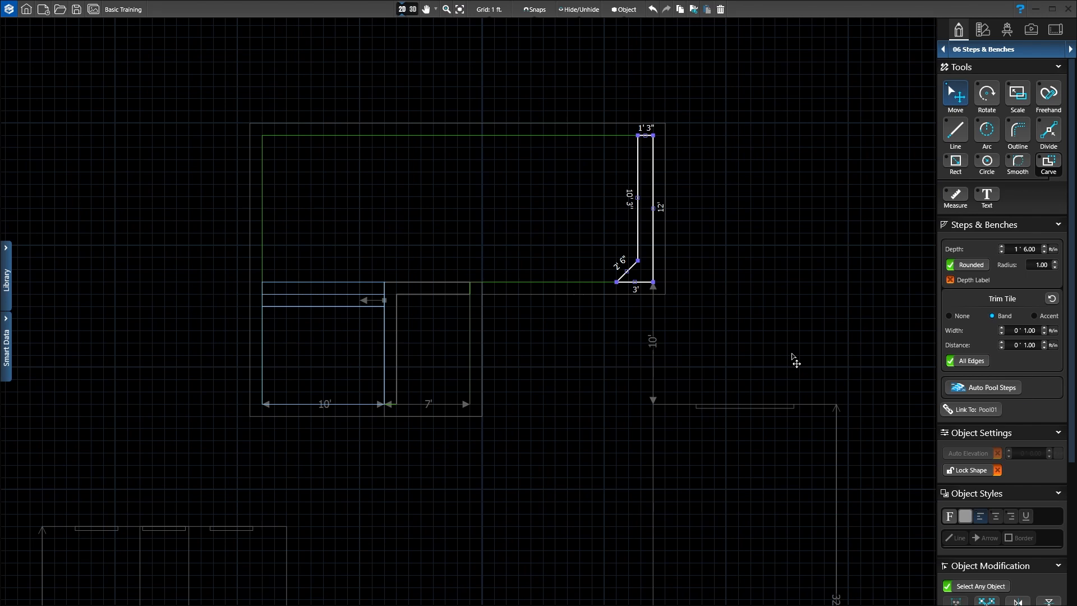
- Draw a wraparound bench inside the spa leaving a 3' open floor
left_click(989, 387)
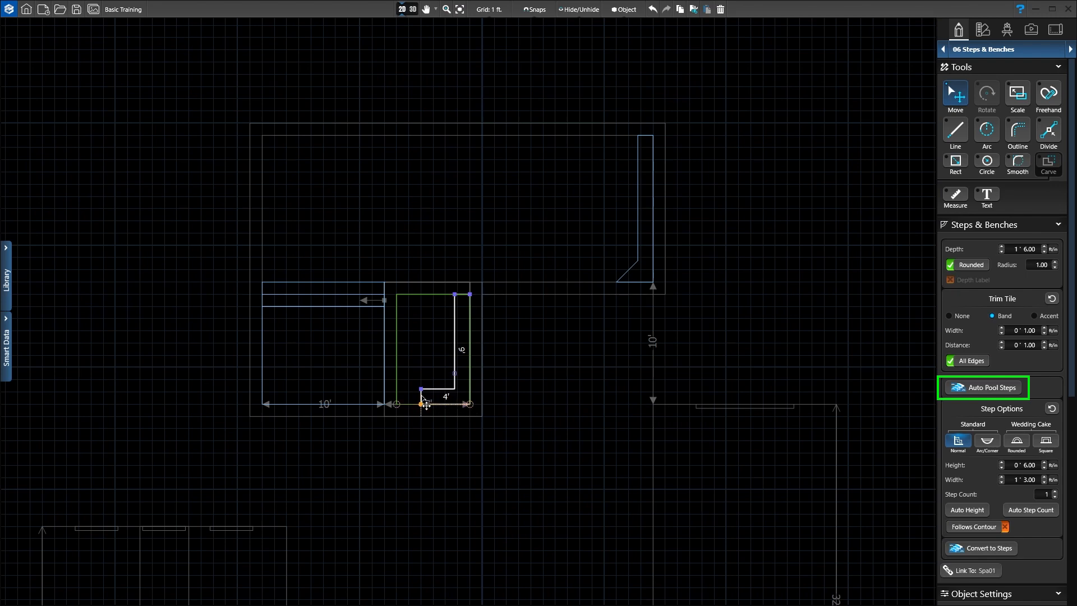
left_click_drag(421, 389, 406, 295)
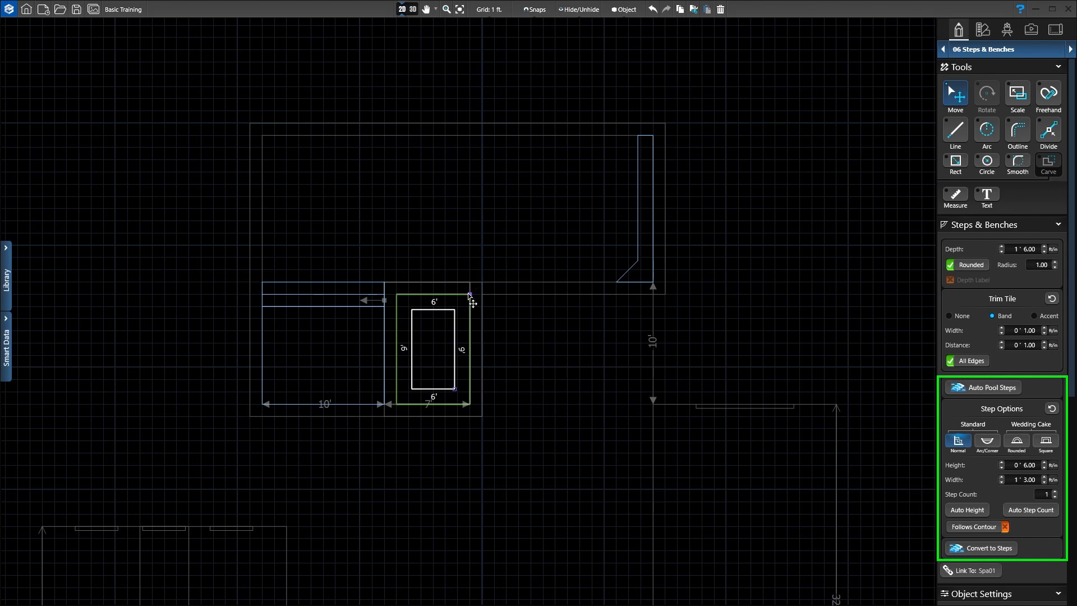
mouse_move(1005, 472)
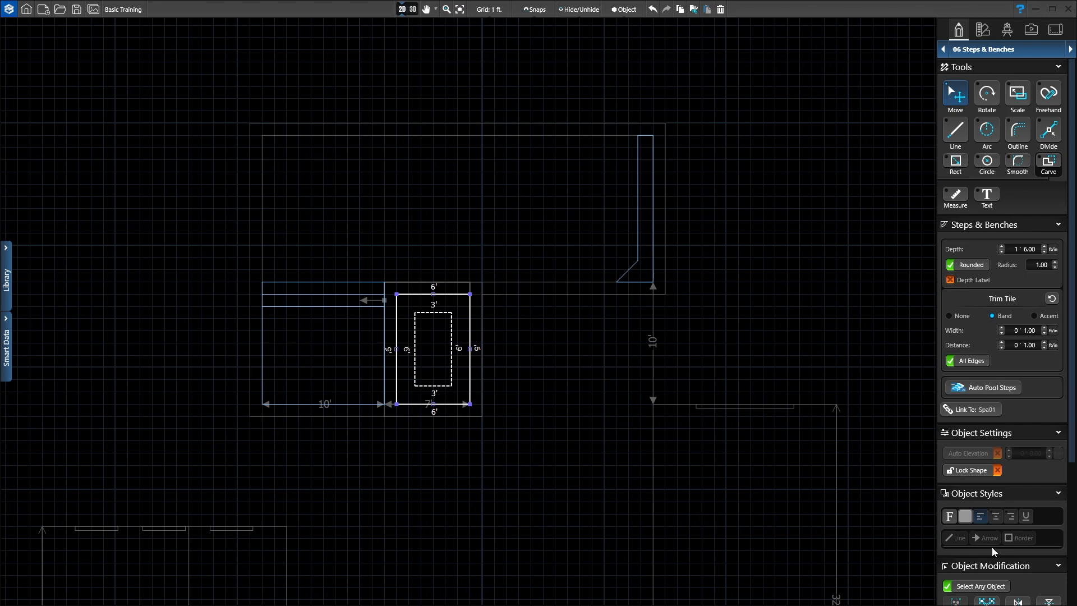
mouse_move(963, 546)
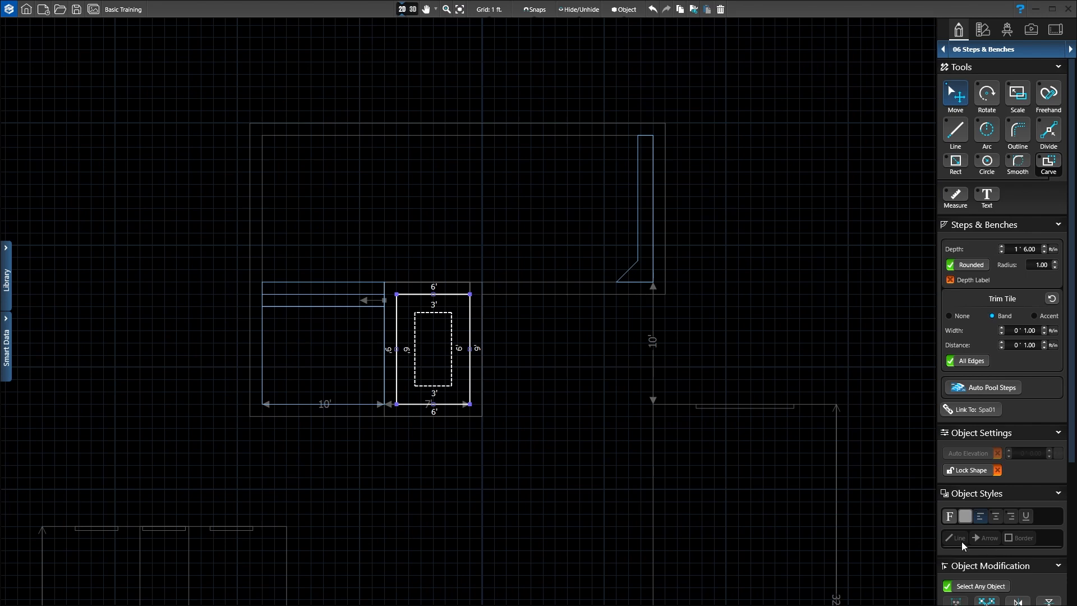
mouse_move(8, 293)
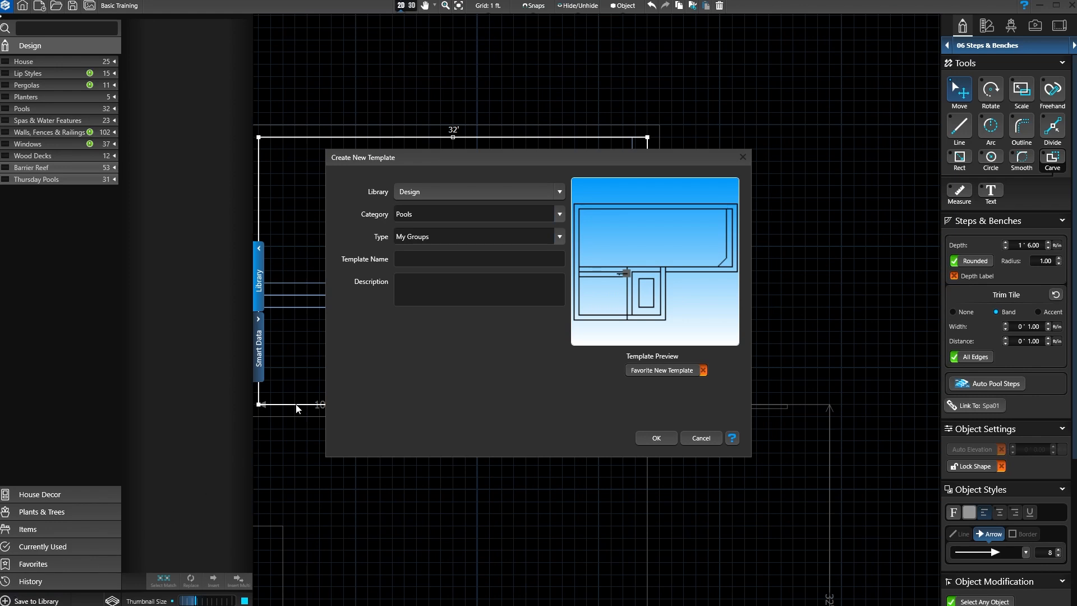
- Save the pool as a Pools/Geometric template named "32' with Spa and Tanning Ledge" and view it in 3D
left_click(558, 213)
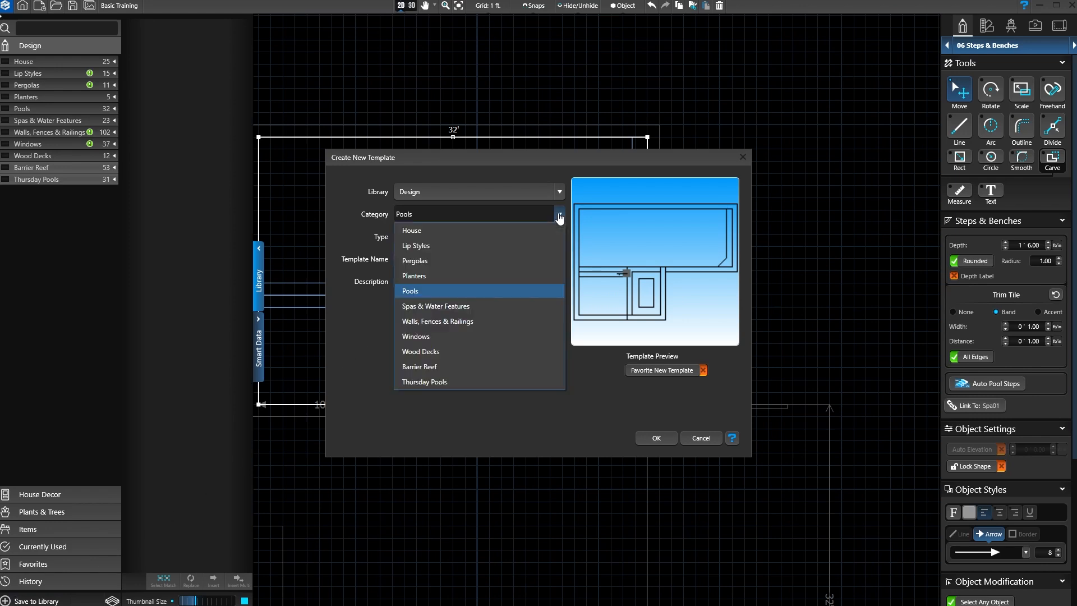
left_click(558, 237)
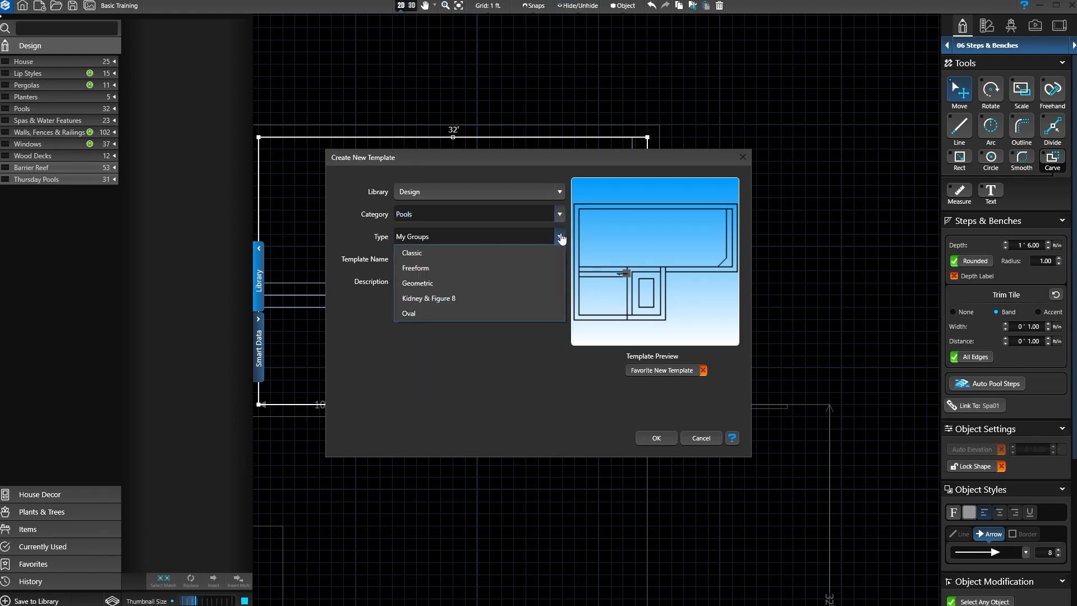
left_click(417, 283)
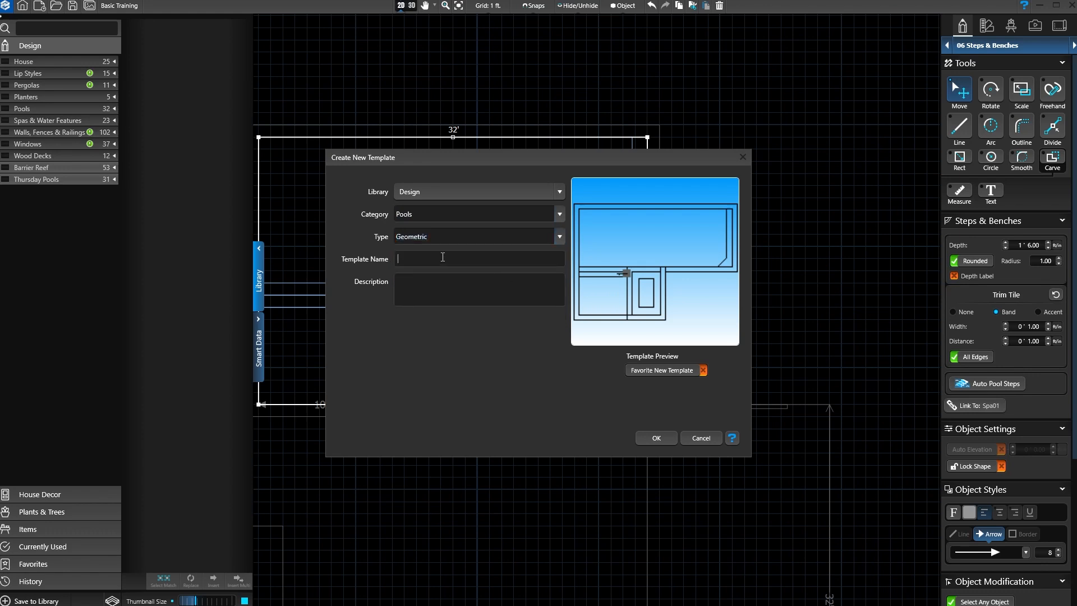
type("32' with Spa and Tanning Ledge")
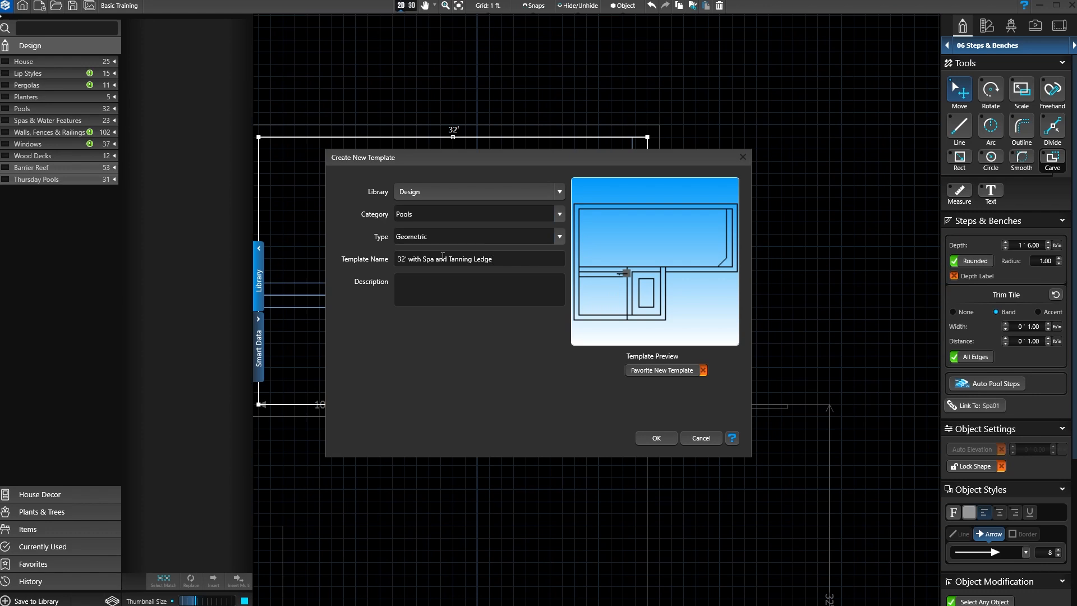
left_click(653, 437)
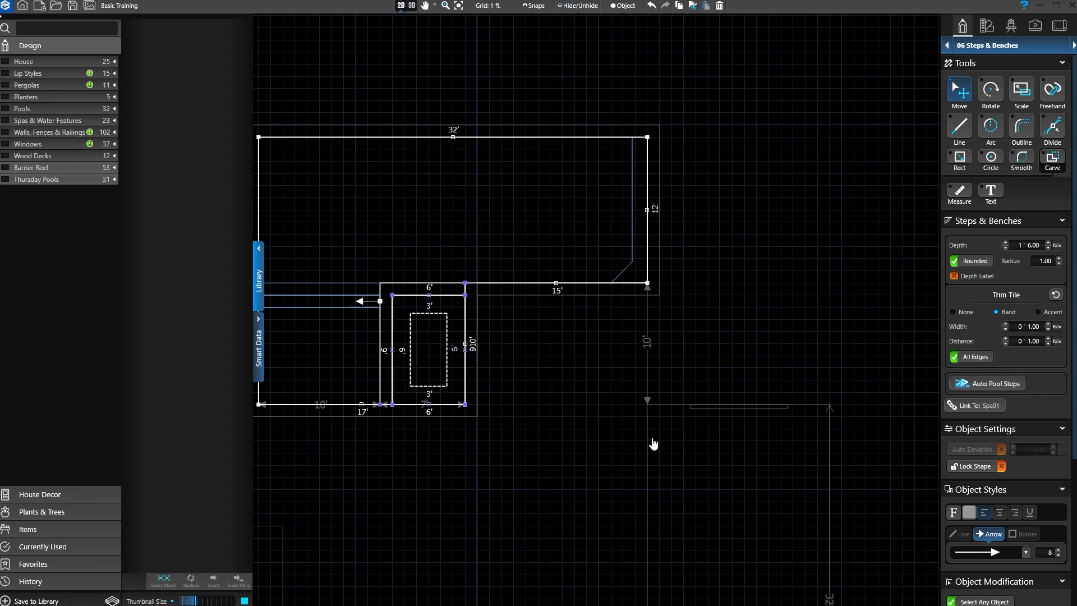
left_click(23, 109)
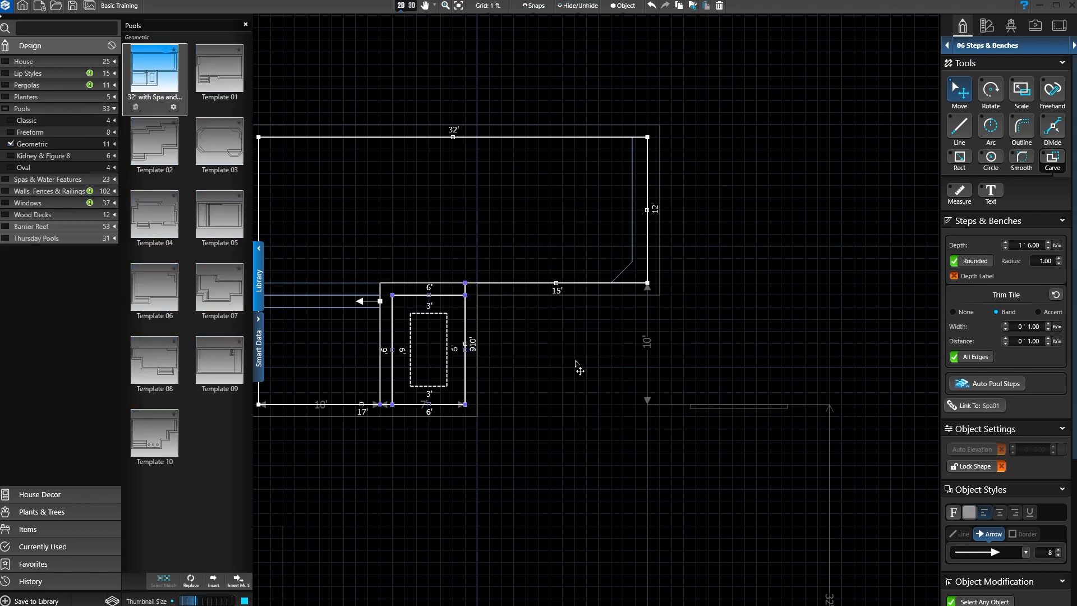
left_click(413, 6)
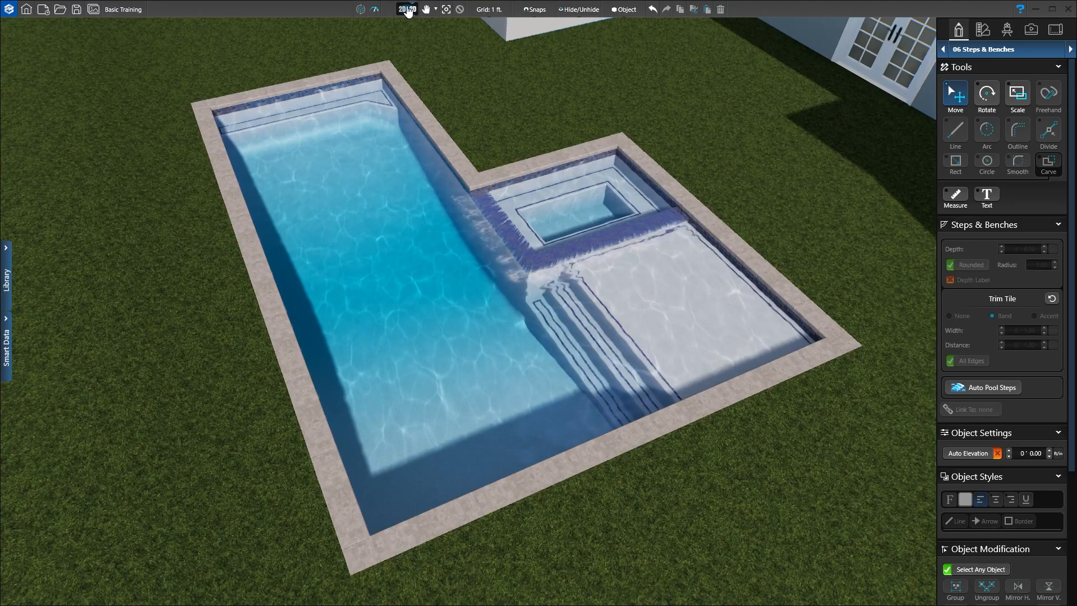